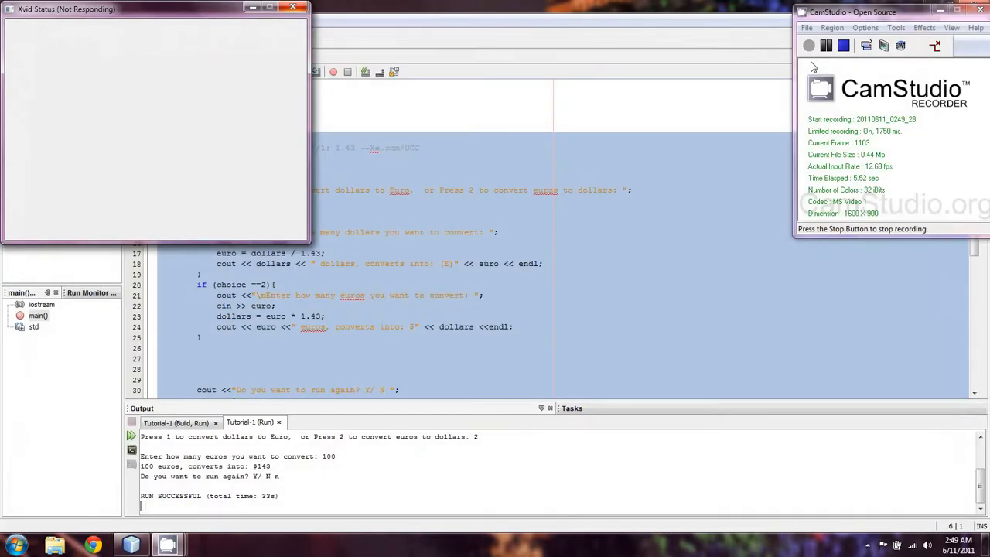
# Bring Tutorial-1.cpp forward with an empty main() and the calculator task comment
pyautogui.click(294, 7)
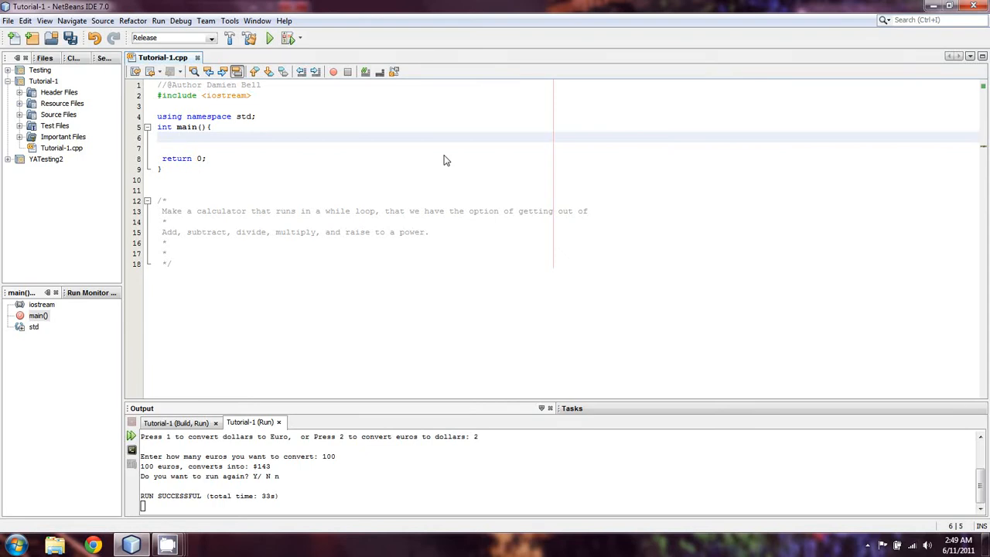
# Declare 'int choice;' and 'double x, y;' at the top of main, discarding a half-typed while
pyautogui.click(178, 136)
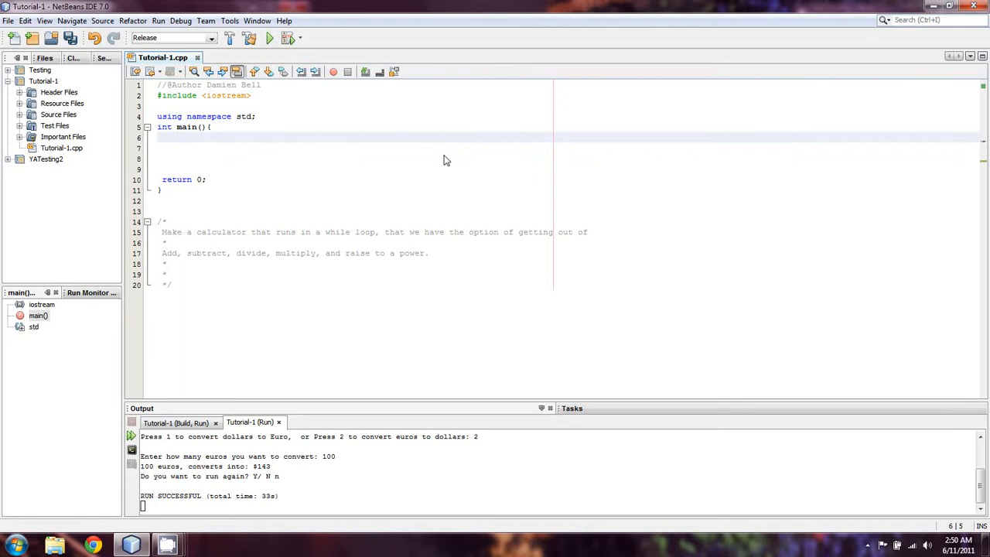
pyautogui.write('whil')
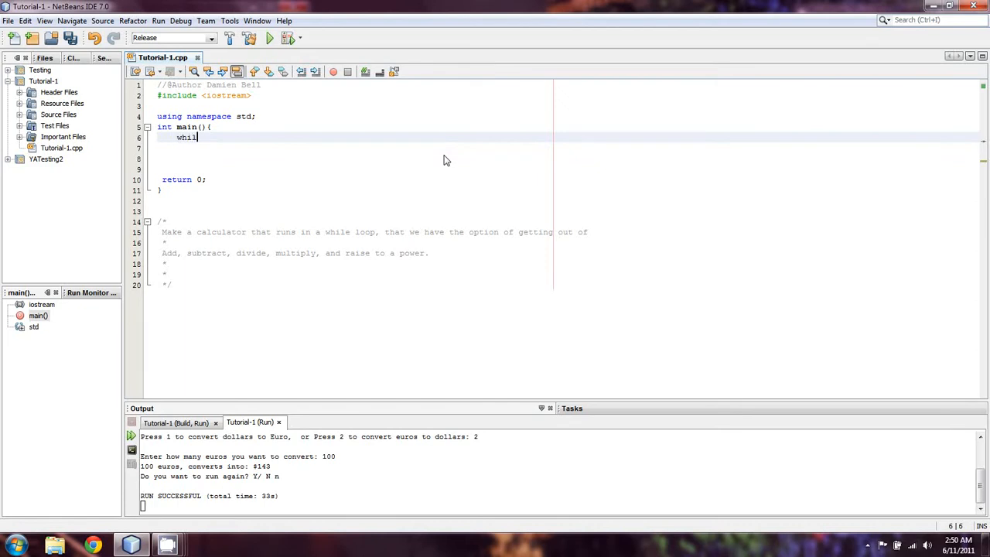
pyautogui.press('backspace')
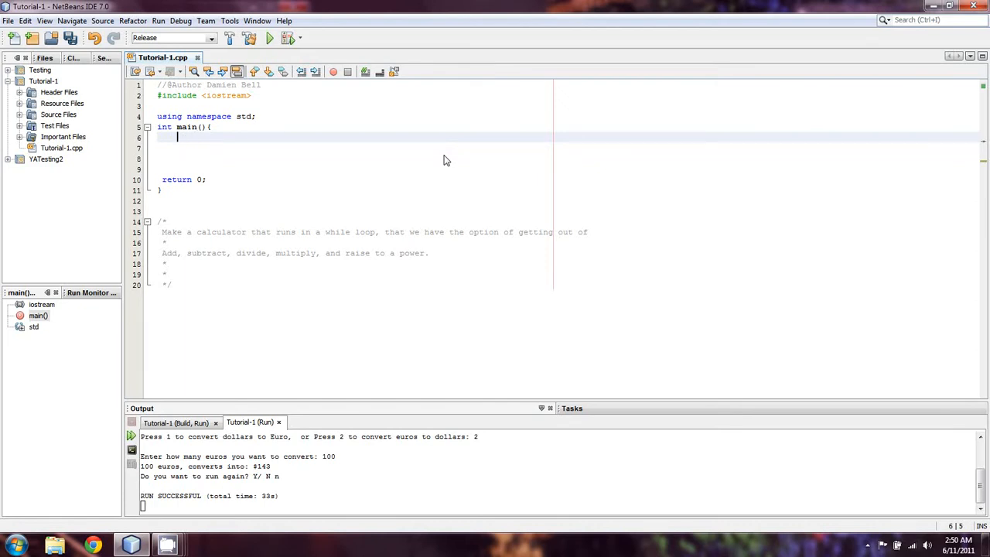
pyautogui.write('int')
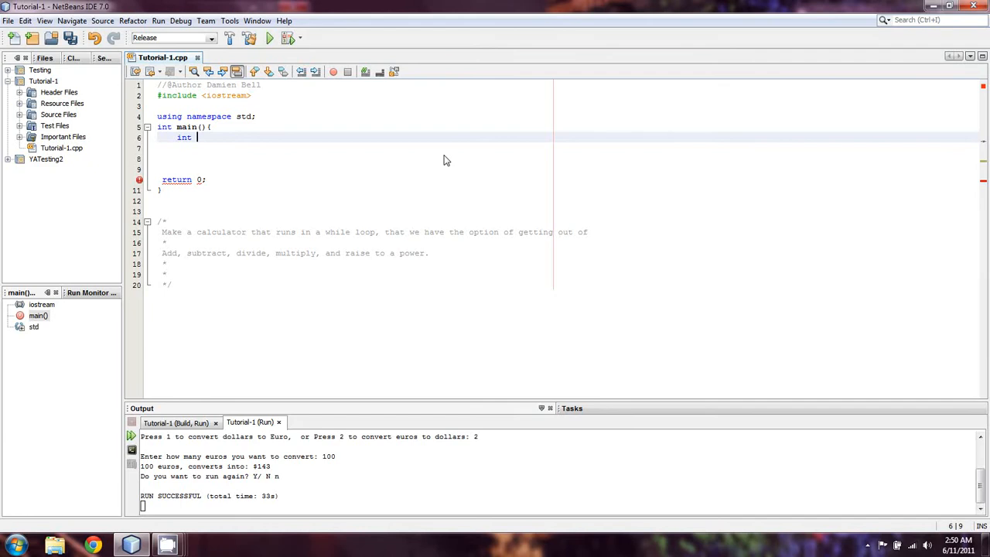
pyautogui.write('choice')
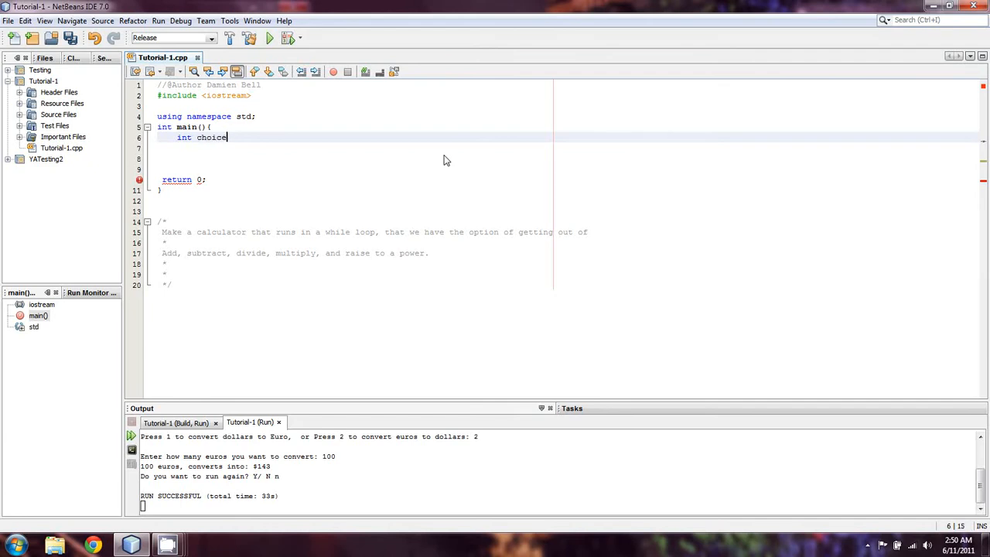
pyautogui.write(';')
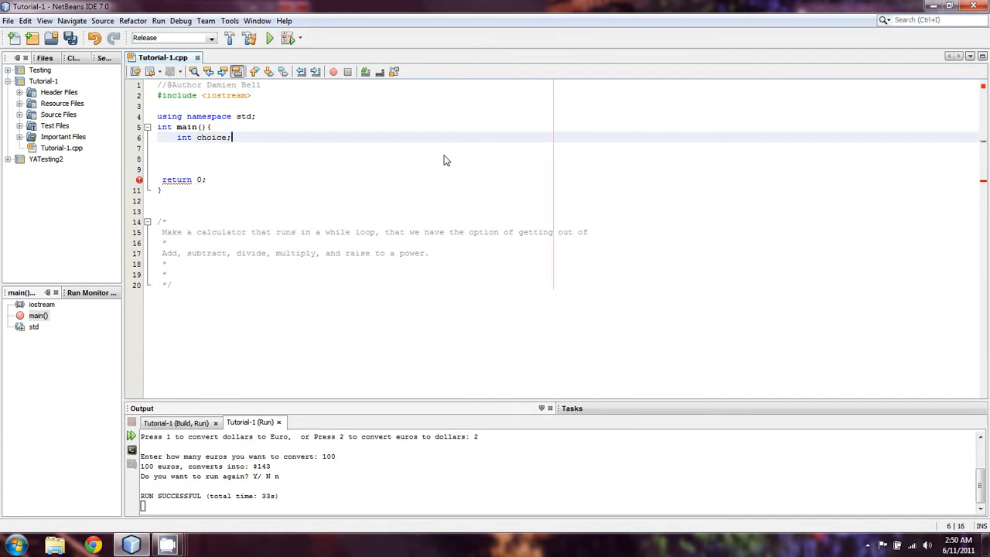
pyautogui.write('double x,')
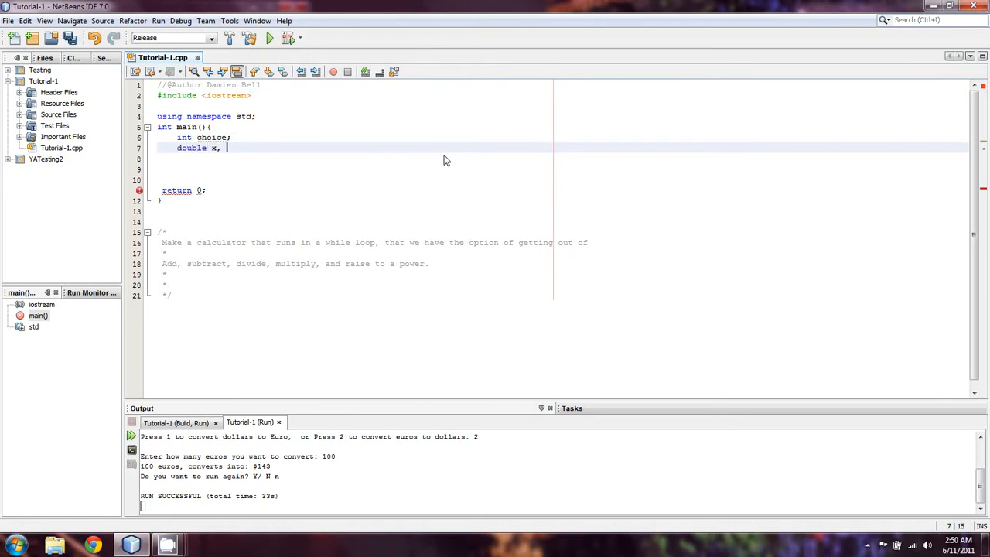
pyautogui.write('y;')
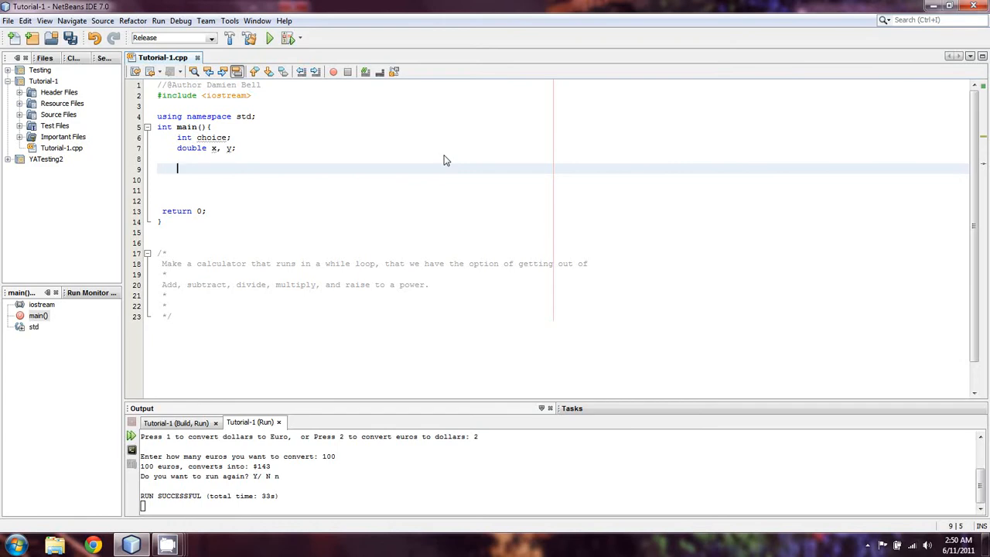
# Write cout with "\nWelcome to calculator, Press 1 to add"
pyautogui.write('cout << "')
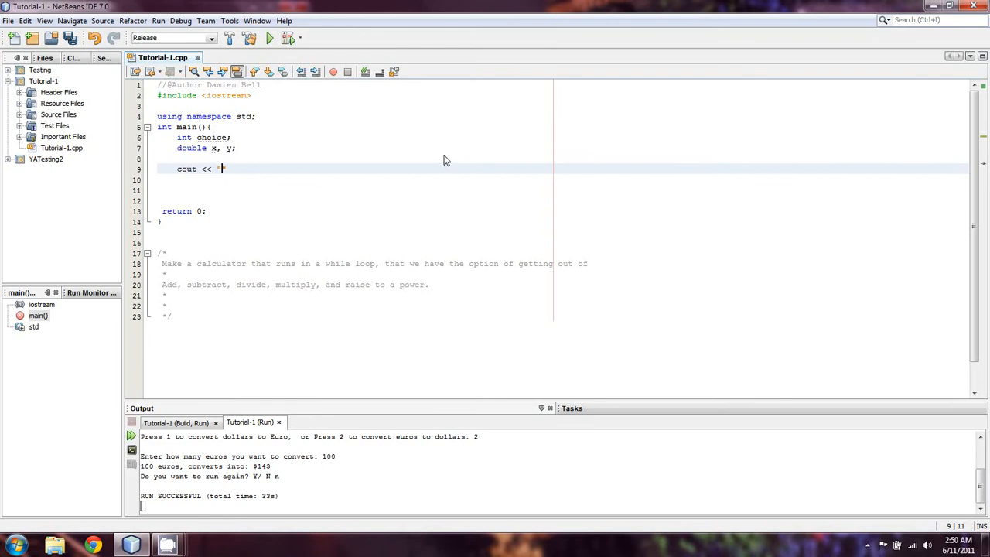
pyautogui.write('"')
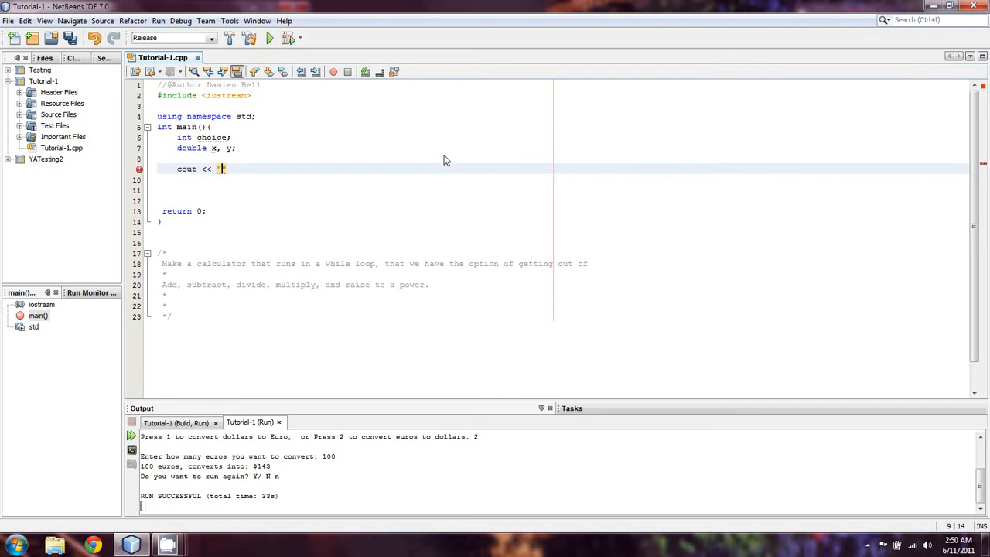
pyautogui.write('""')
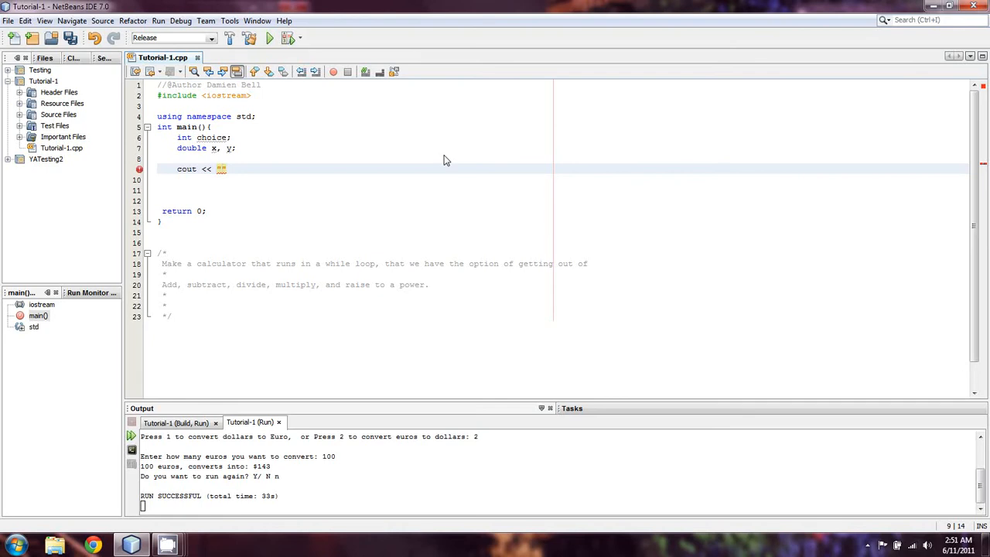
pyautogui.write('\\n')
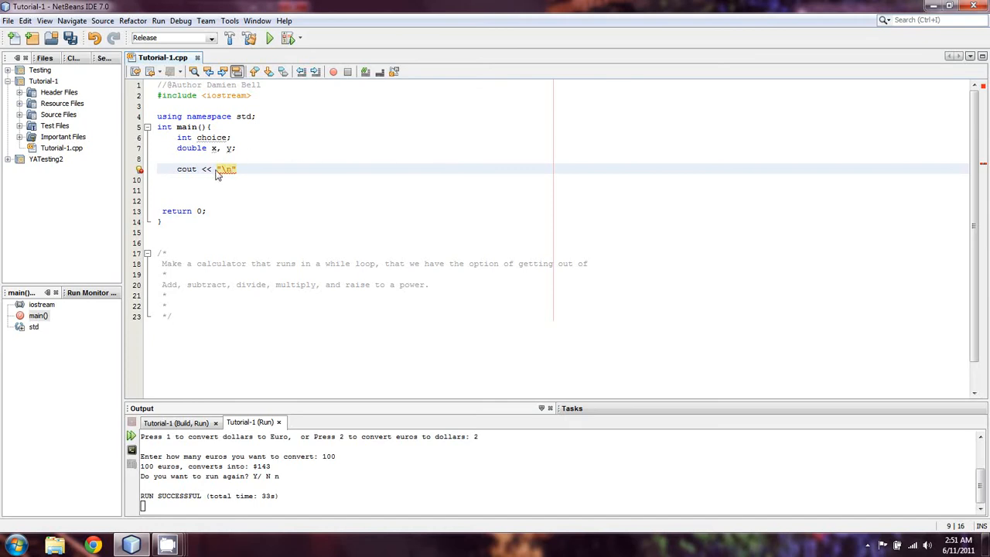
pyautogui.moveTo(224, 169)
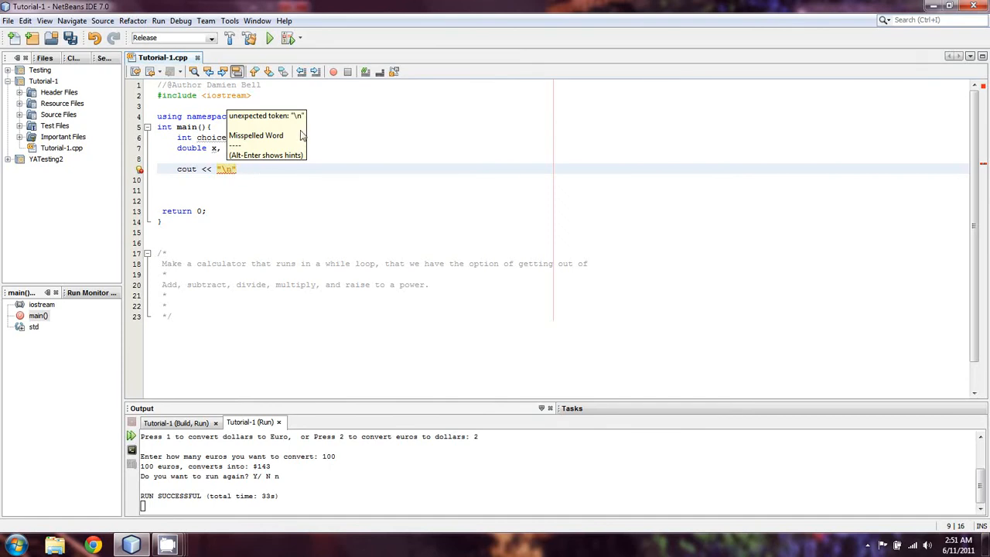
pyautogui.moveTo(402, 115)
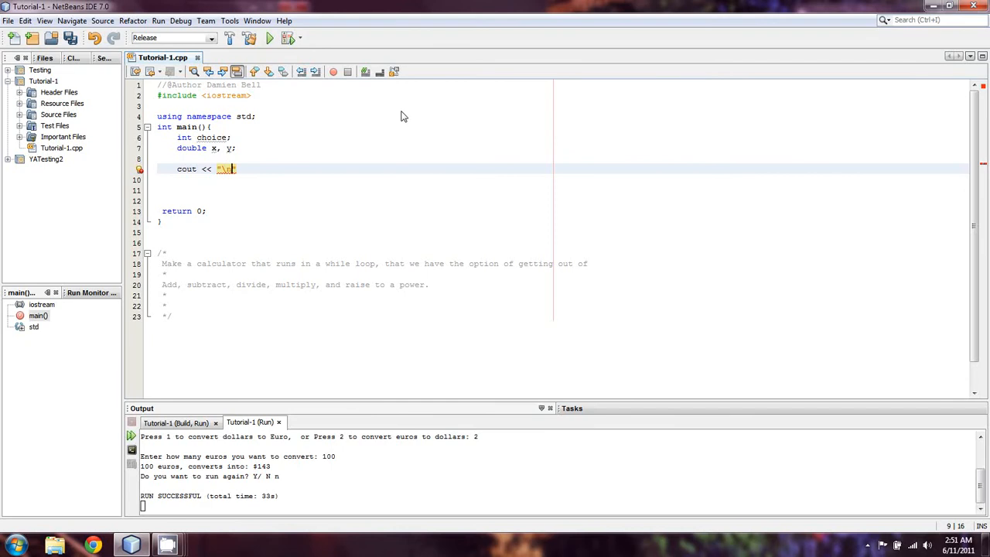
pyautogui.write('We:c')
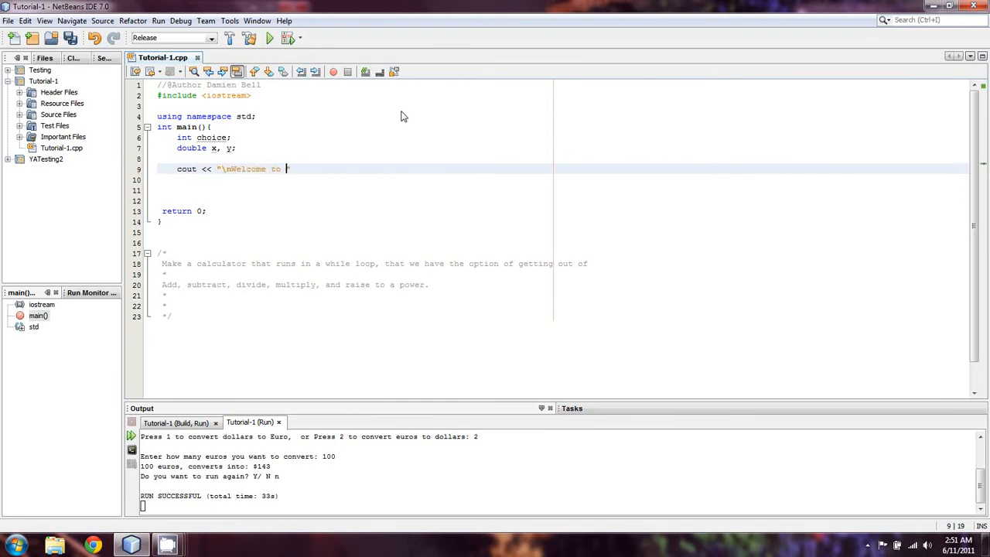
pyautogui.write('cal"')
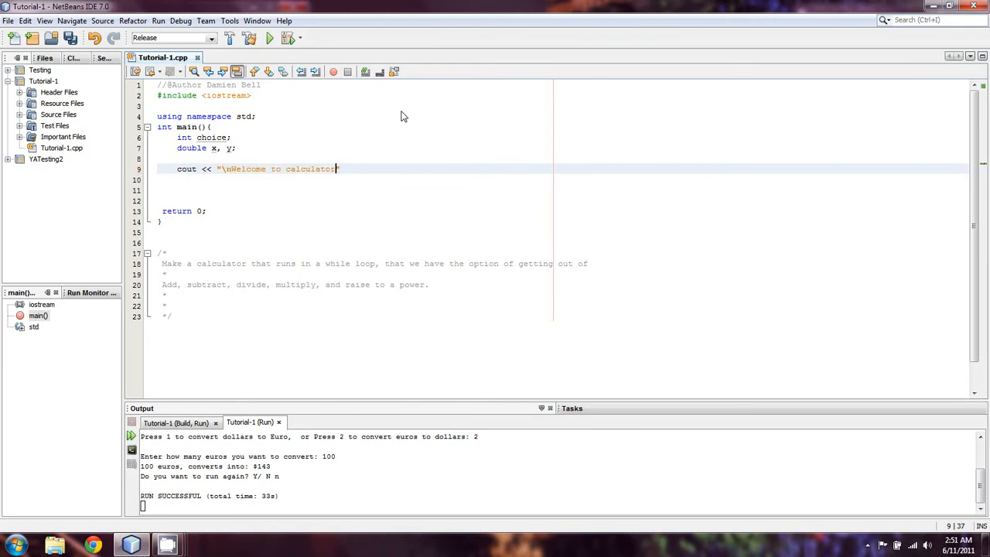
pyautogui.write('.')
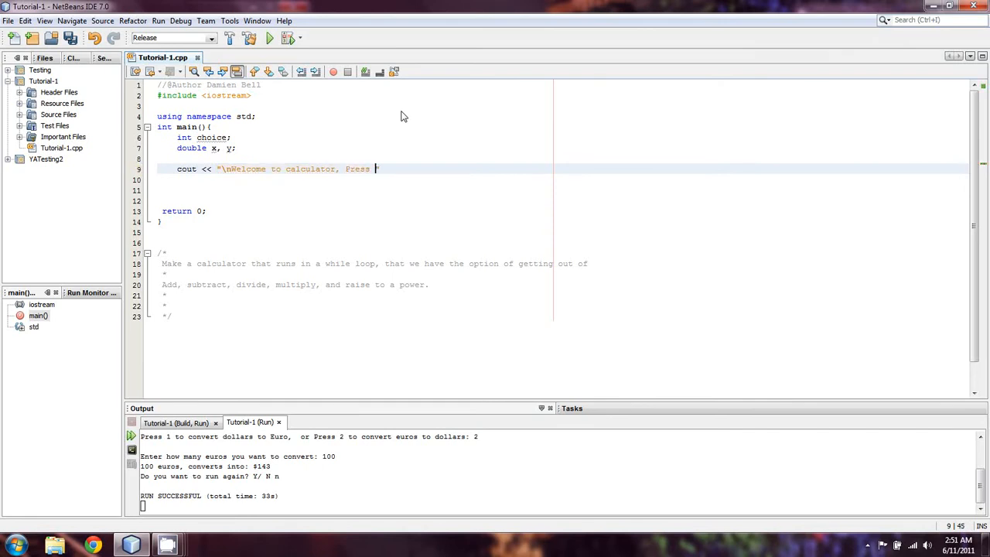
pyautogui.write('1 to add"')
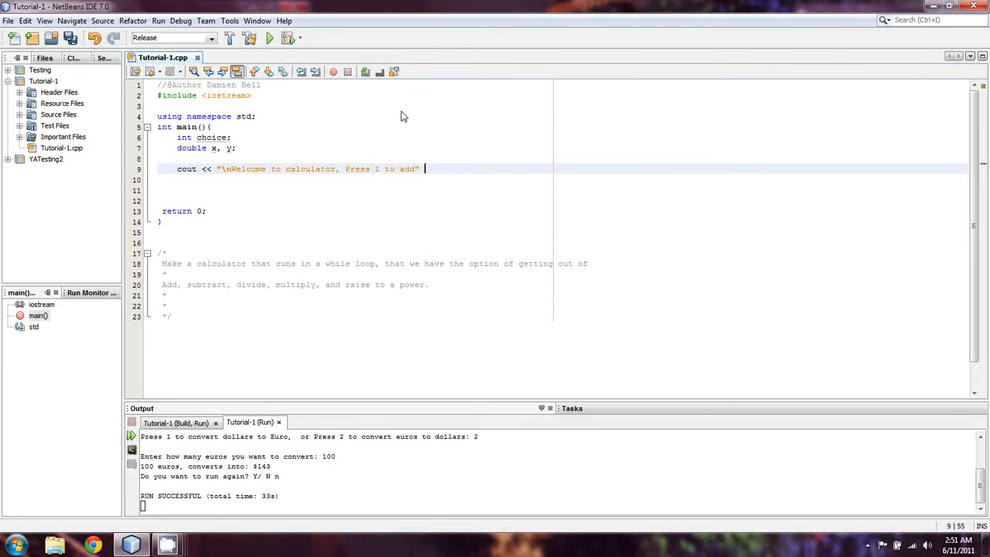
# Extend it with << endl << "Press 2 to subtract" << endl << "Press 3 to multiply"
pyautogui.write('<<endl << "Press 2 to')
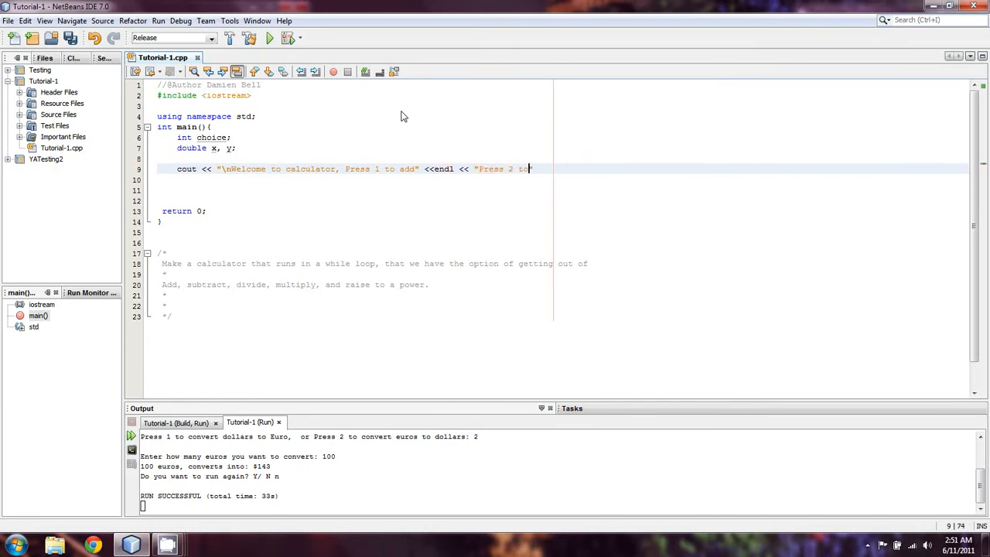
pyautogui.write('subtract')
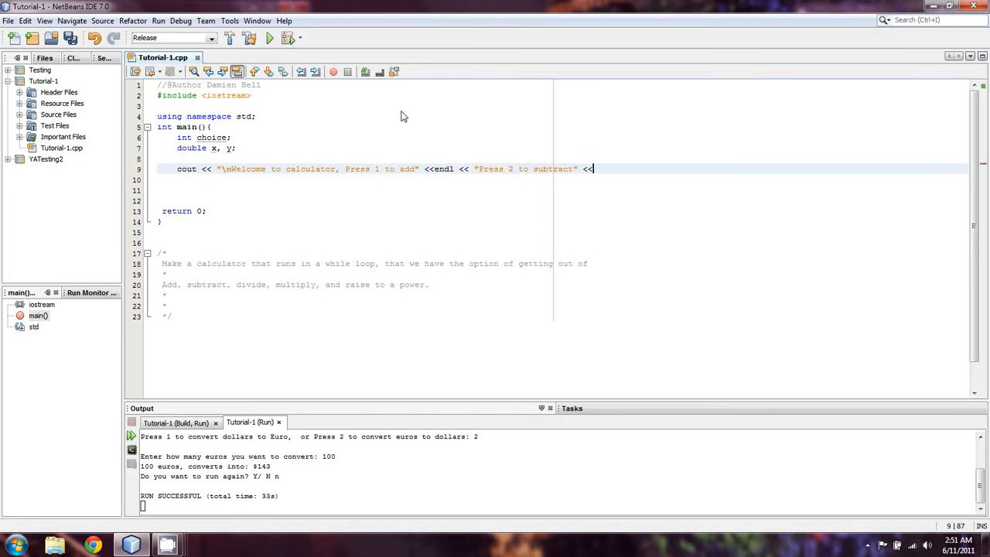
pyautogui.write('endl << "Press 3 to multiply')
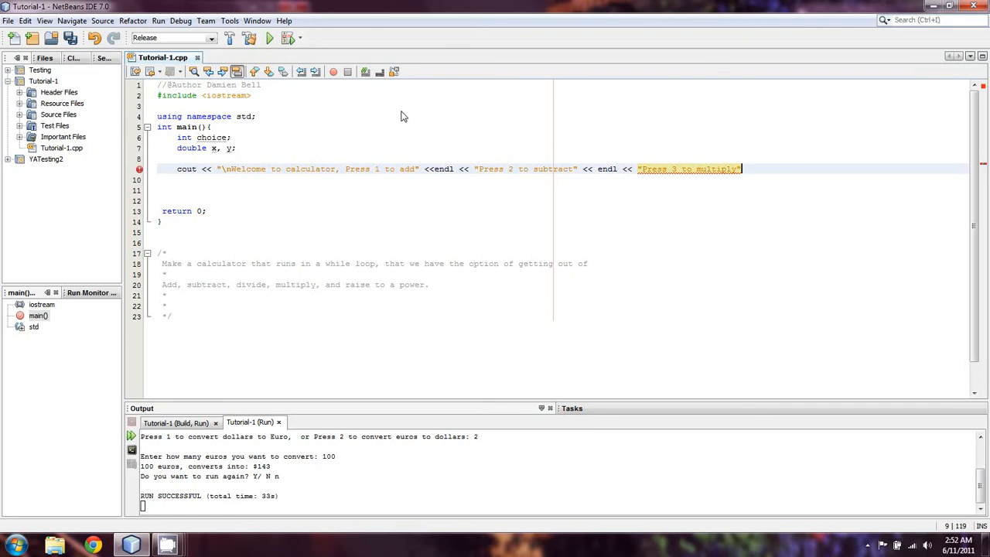
# Finish the first menu line with endl and start a second cout: "Press 4 to divide."
pyautogui.write('<<')
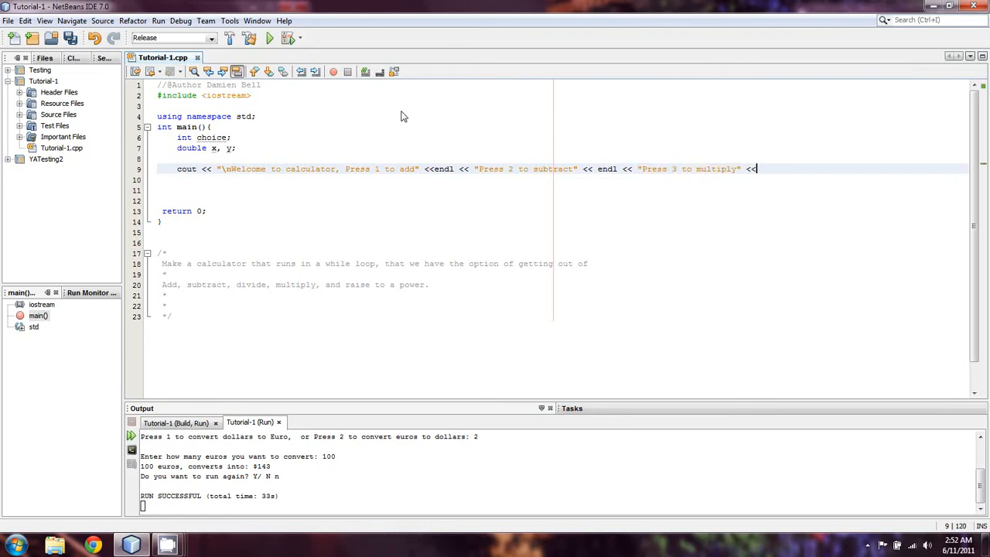
pyautogui.write('endl')
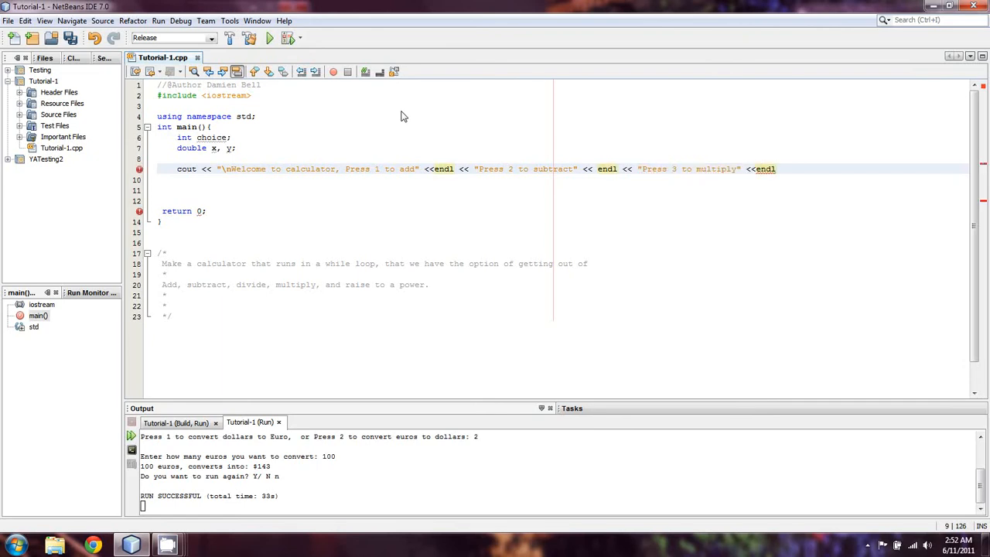
pyautogui.write('<<"')
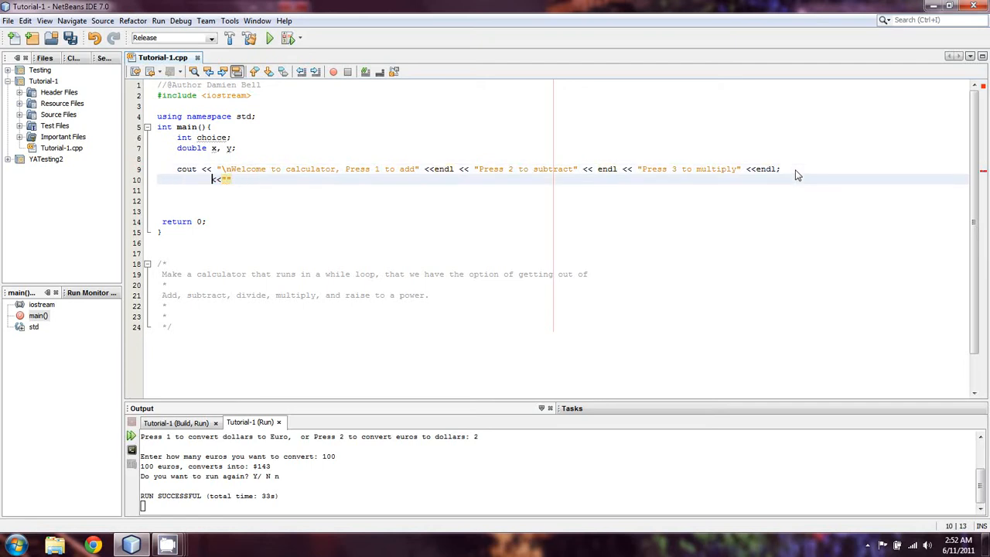
pyautogui.write('cout')
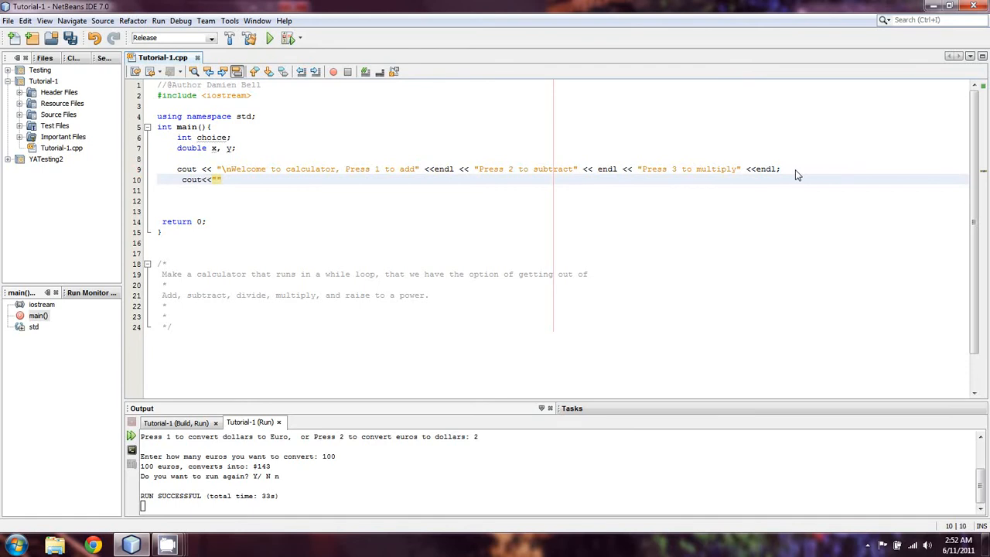
pyautogui.click(181, 179)
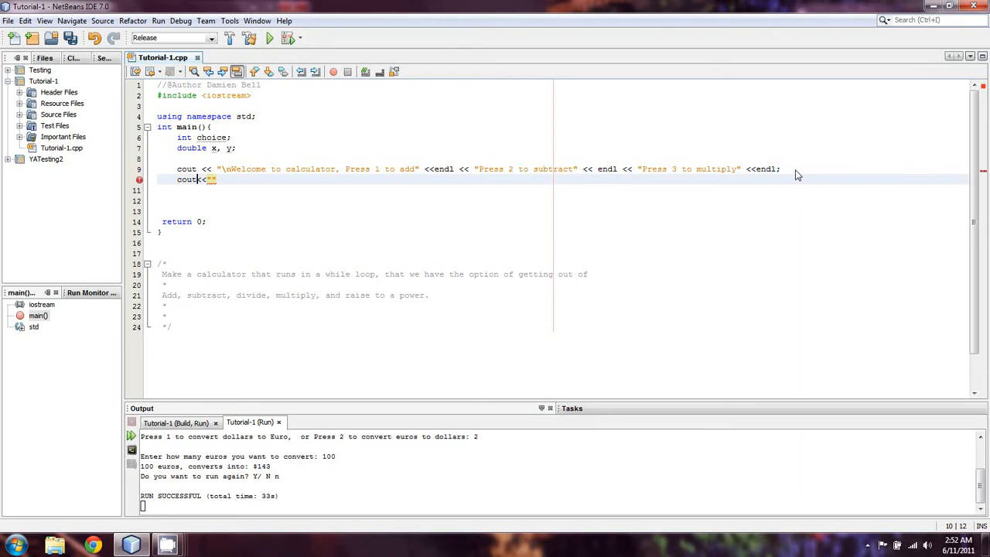
pyautogui.write('<')
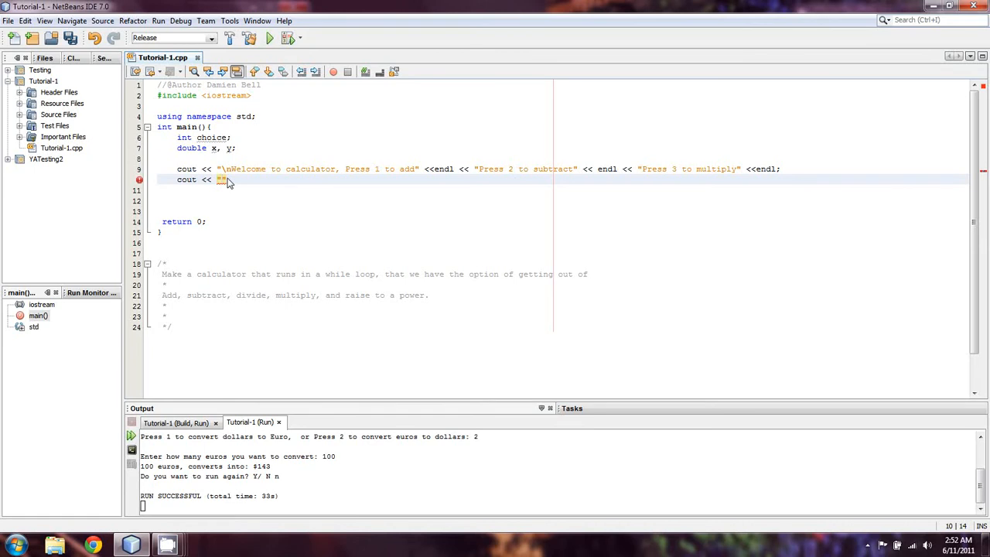
pyautogui.write('Press')
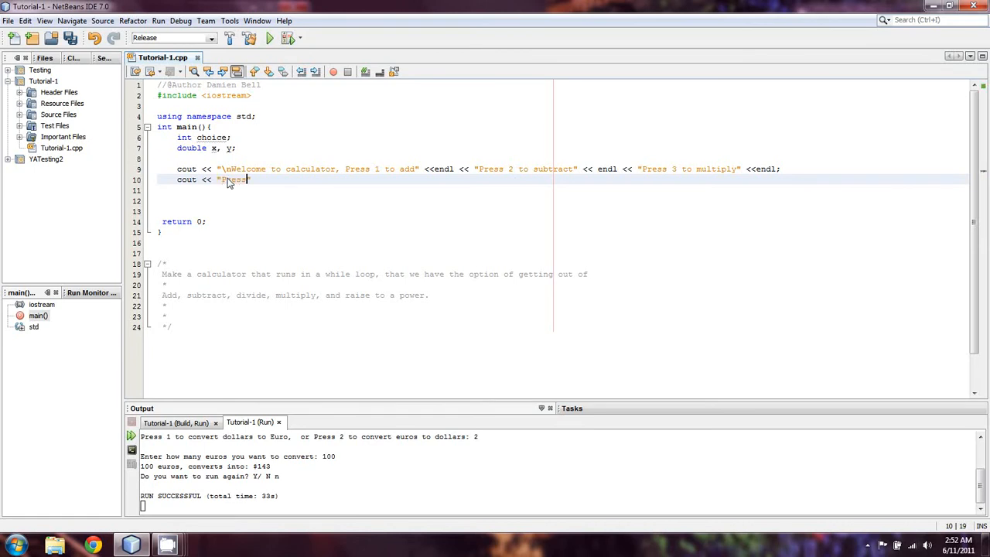
pyautogui.write('4 to')
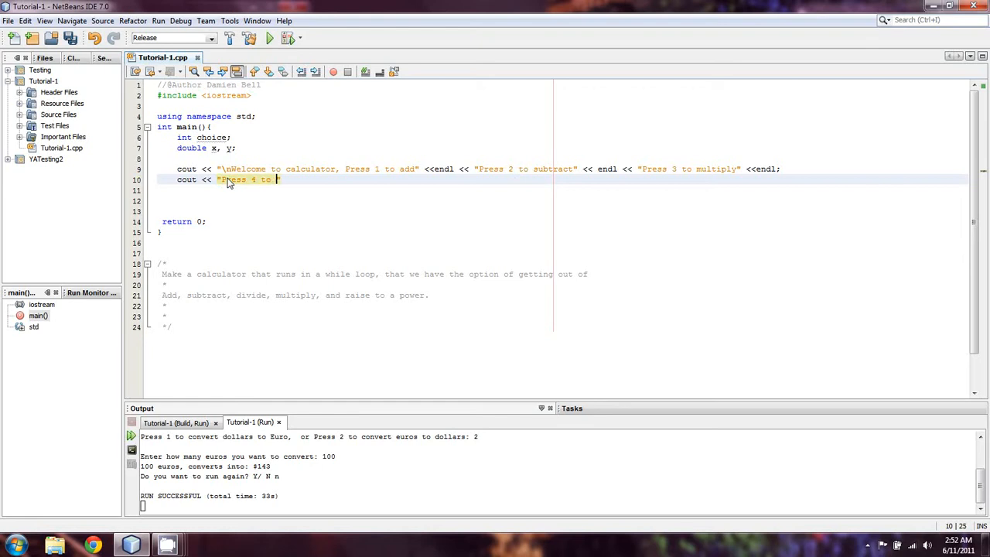
pyautogui.write('divide')
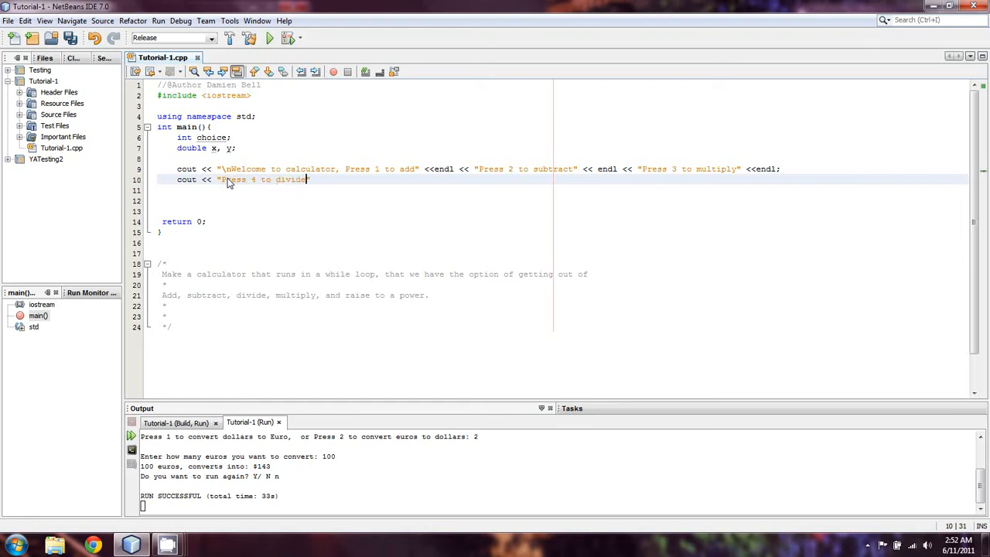
pyautogui.write(', "')
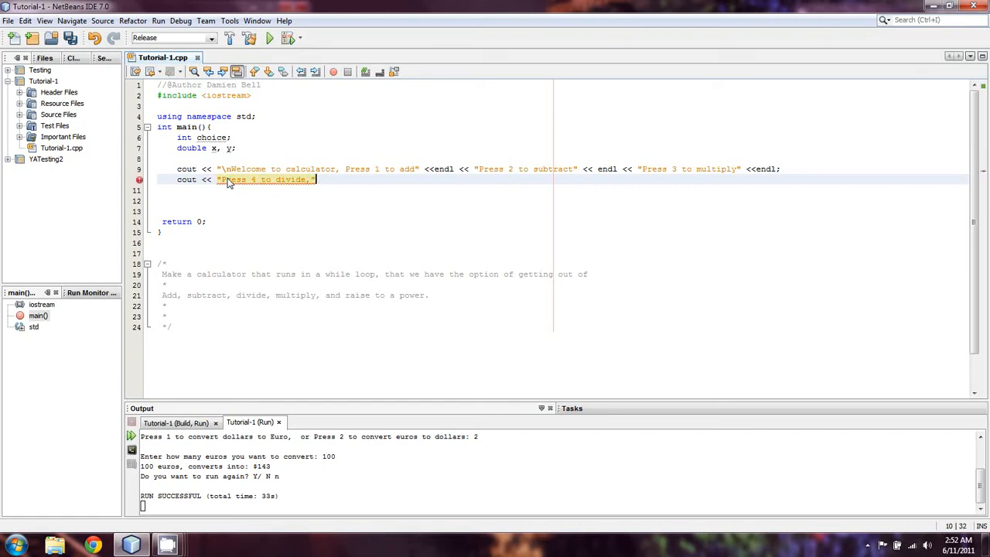
pyautogui.press('Backspace')
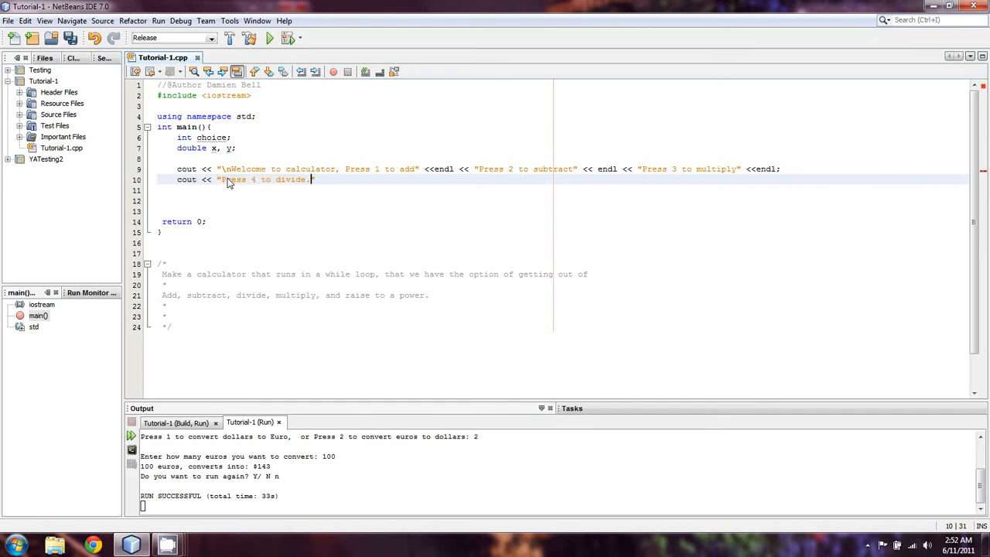
# Add "Press 5 to find the modulo." and "Press 6 to raise to a power." separated by endl
pyautogui.write('<<')
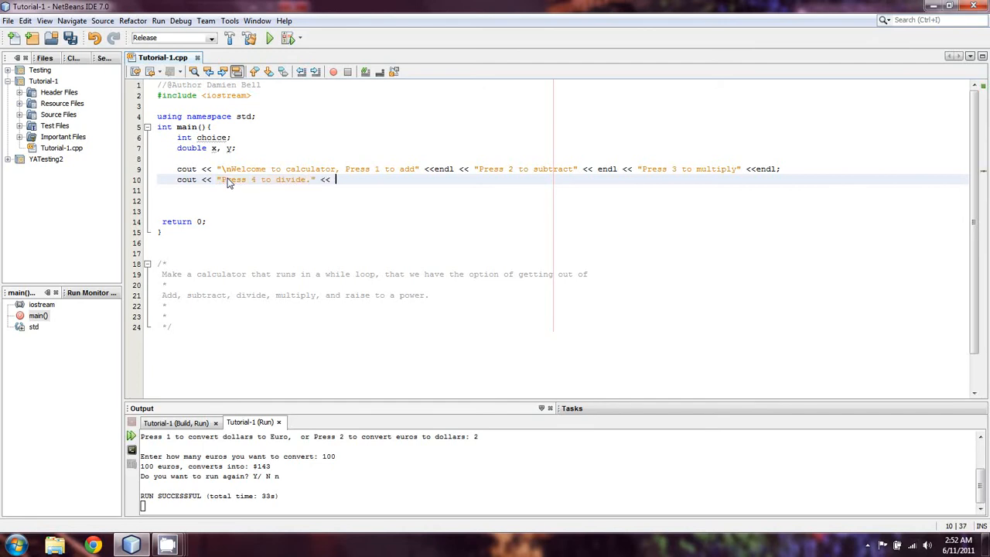
pyautogui.write('endl')
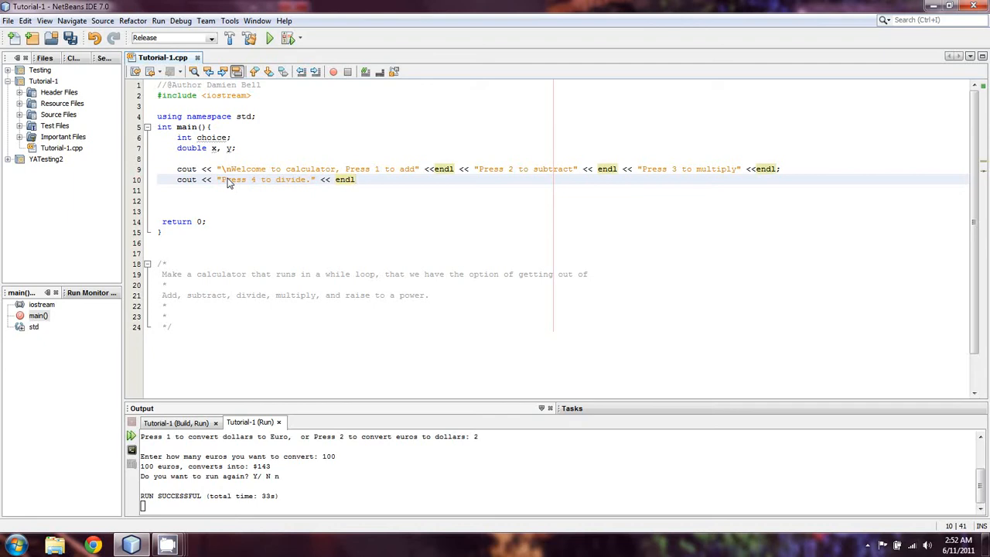
pyautogui.write('<< "Press 5 to find th')
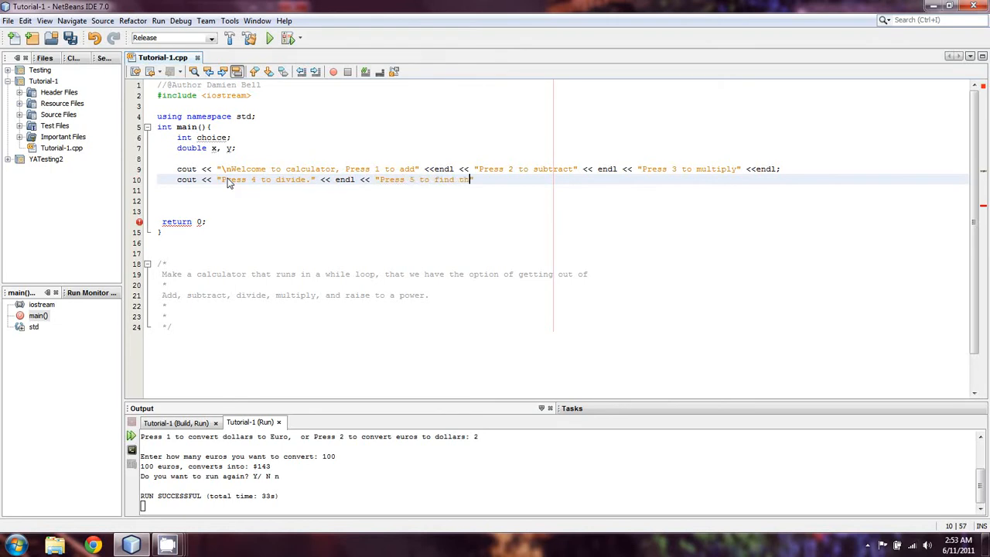
pyautogui.write('e module')
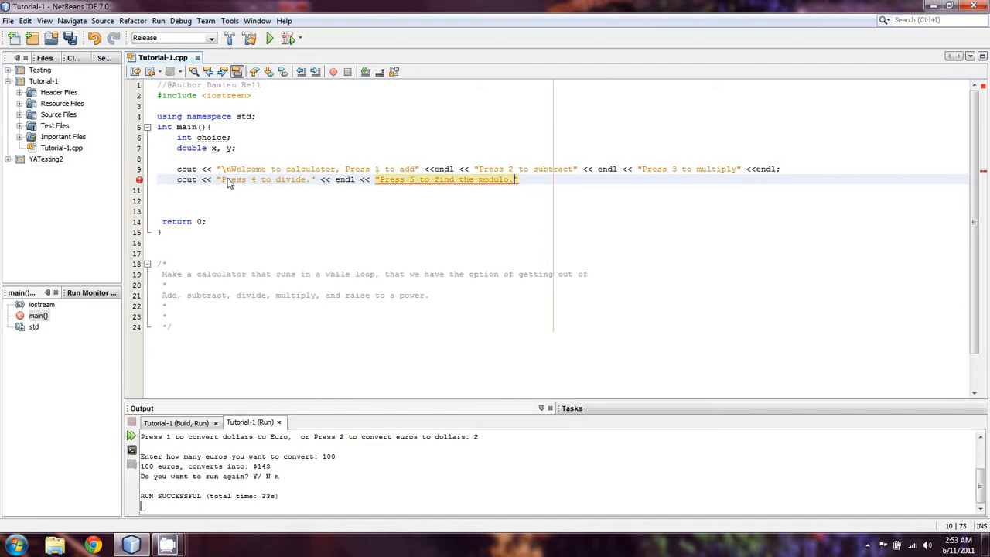
pyautogui.moveTo(483, 184)
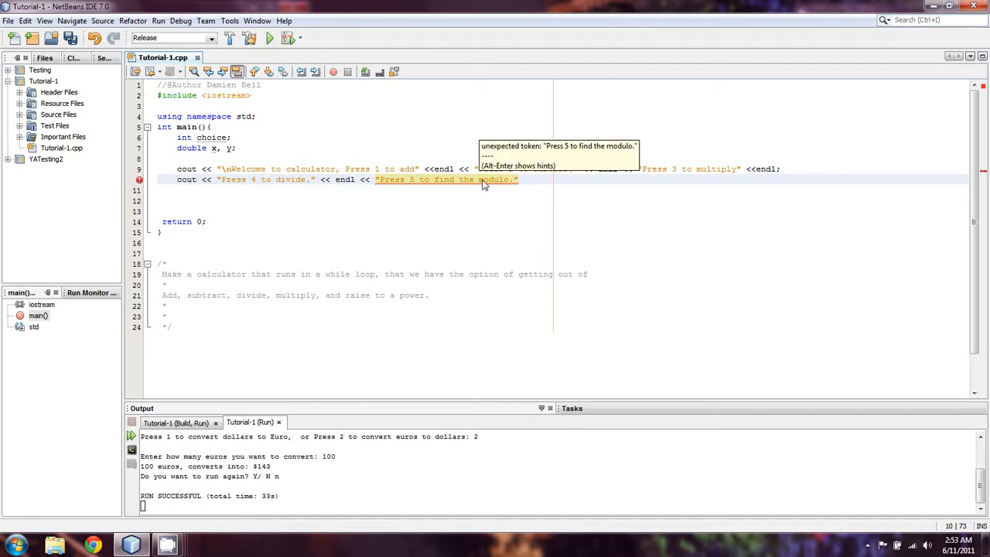
pyautogui.moveTo(516, 188)
pyautogui.write(' <<')
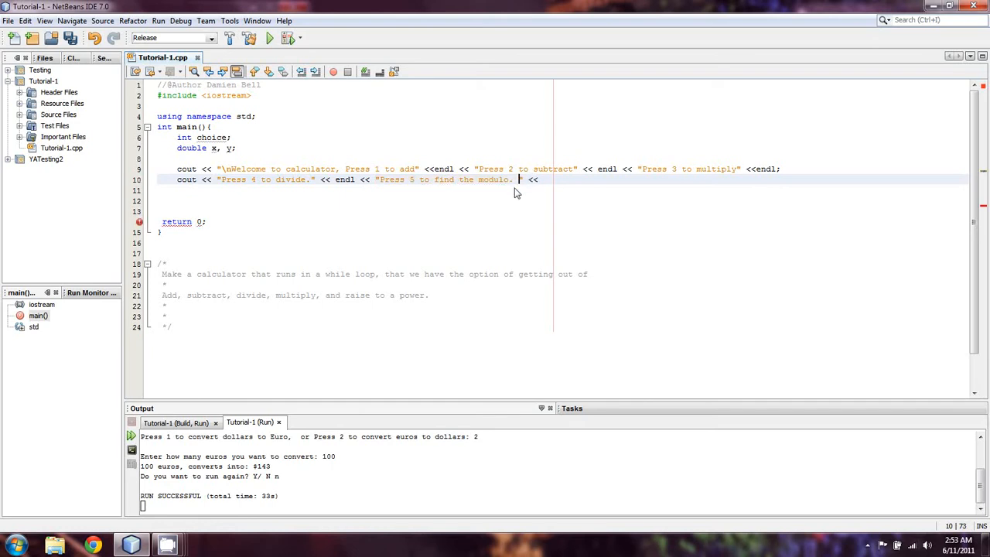
pyautogui.moveTo(374, 179); pyautogui.dragTo(523, 179)
pyautogui.write(' "Press 6 to ')
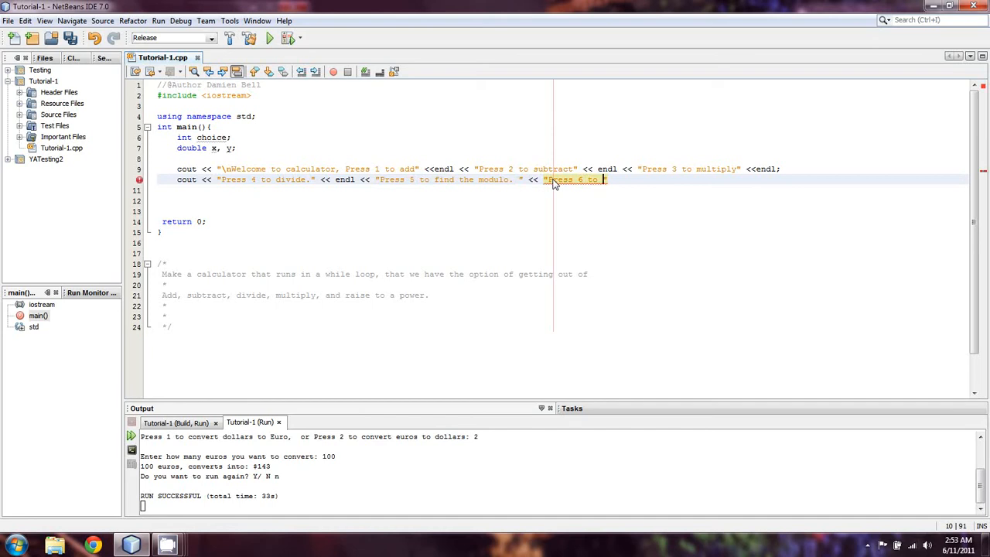
pyautogui.write('raise to a power')
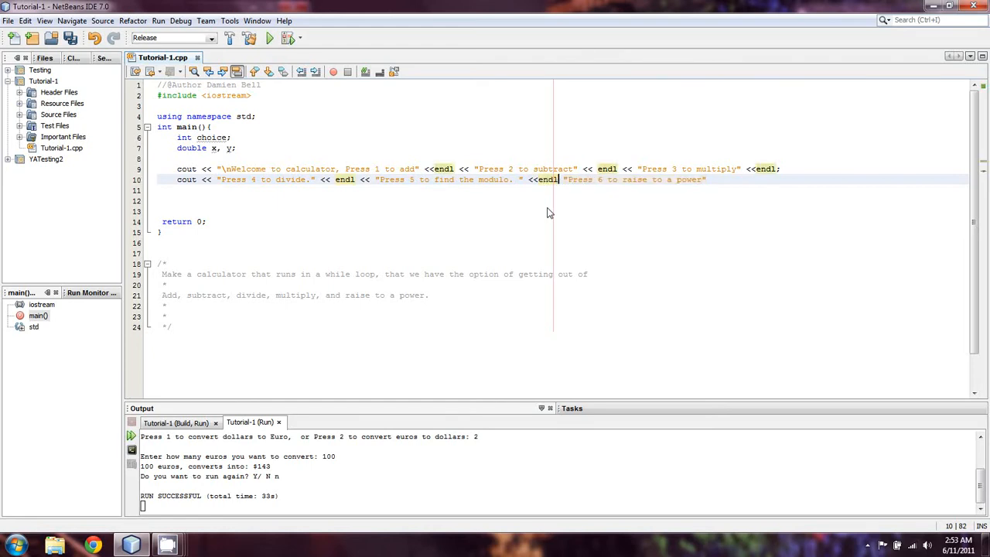
# Append the "Press -9 to quit" option with endl and begin a third cout for "Make"
pyautogui.write('<<')
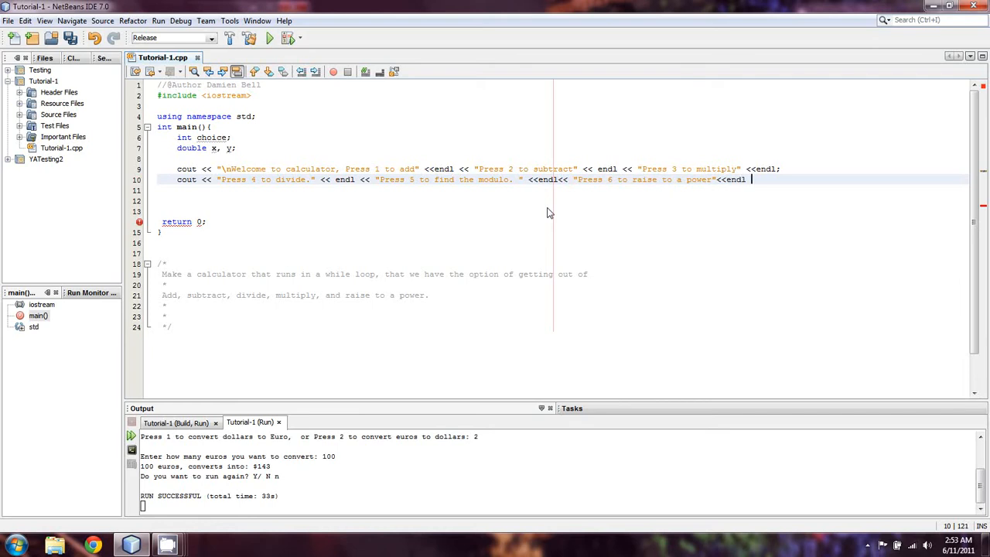
pyautogui.write('<< ""')
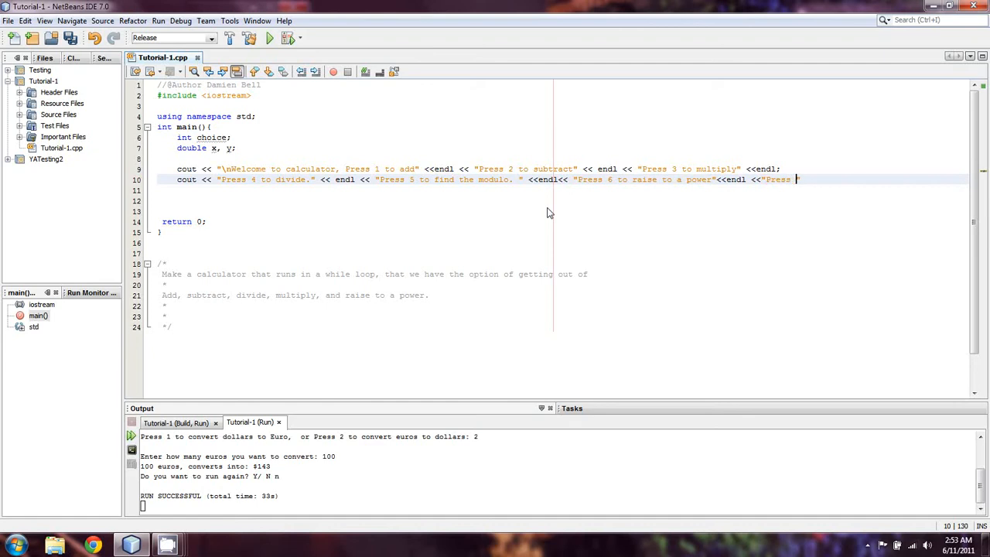
pyautogui.write('-9 to quit')
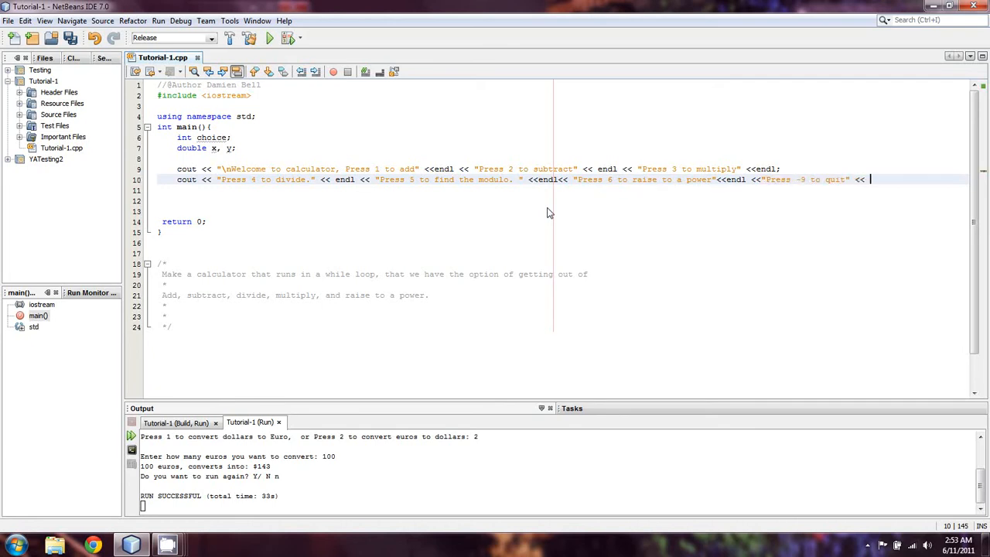
pyautogui.press('Backspace')
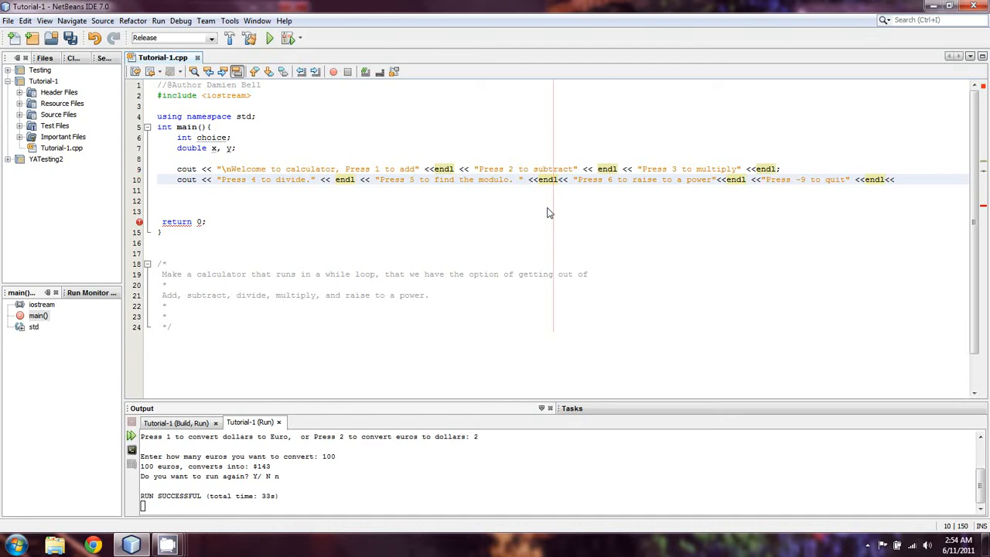
pyautogui.write('"Make')
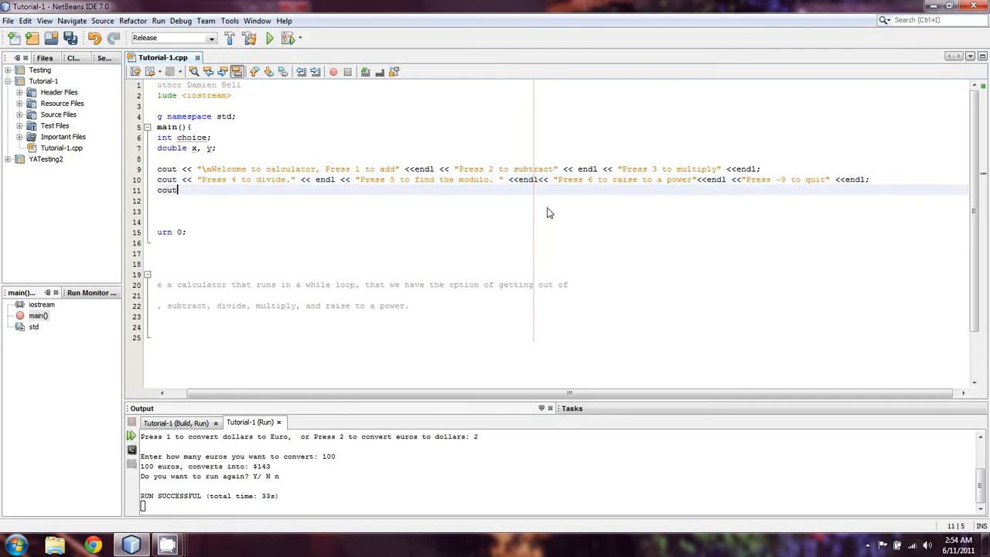
# Output "Make your choice: " and read the answer with cin >> choice;
pyautogui.write('<<"Make your "')
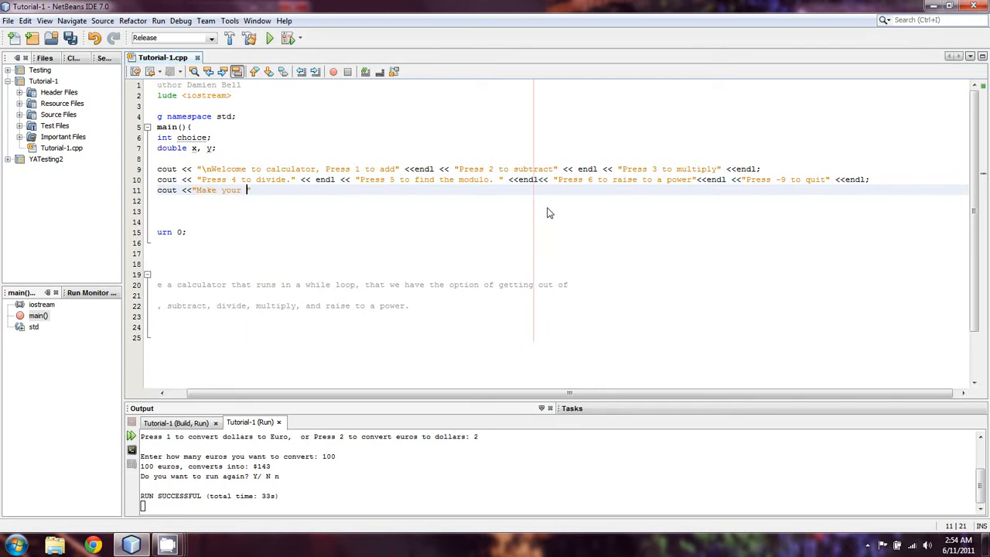
pyautogui.write('choice: "')
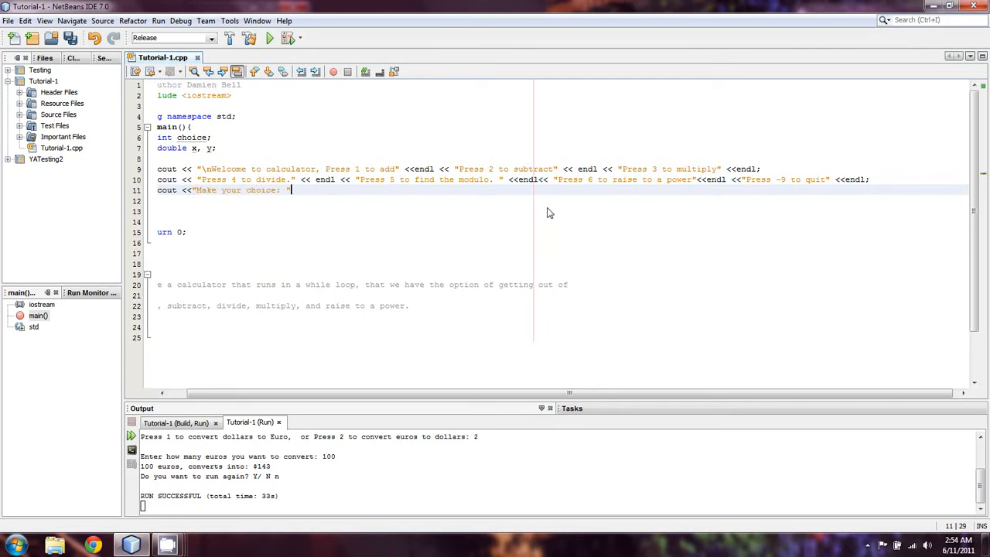
pyautogui.write('cin')
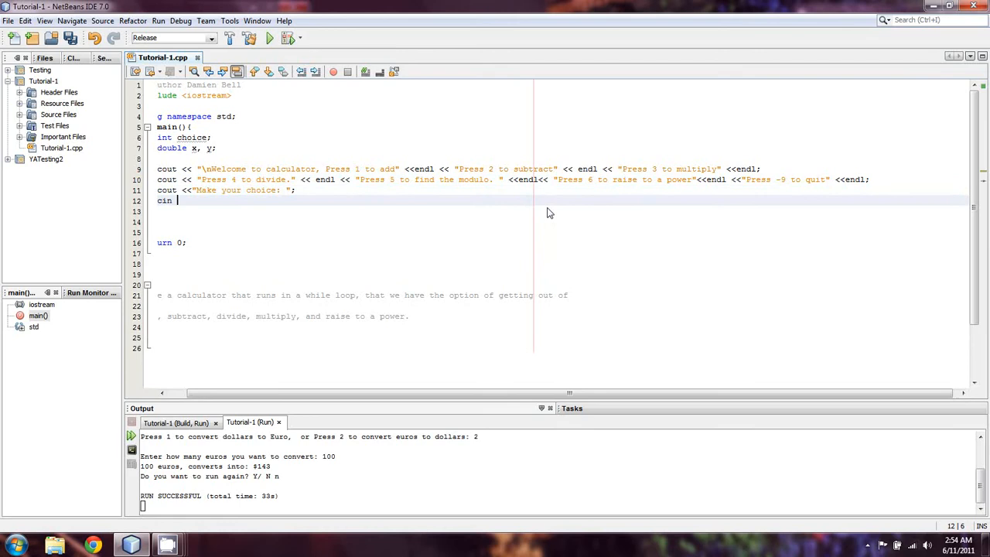
pyautogui.write('>> c')
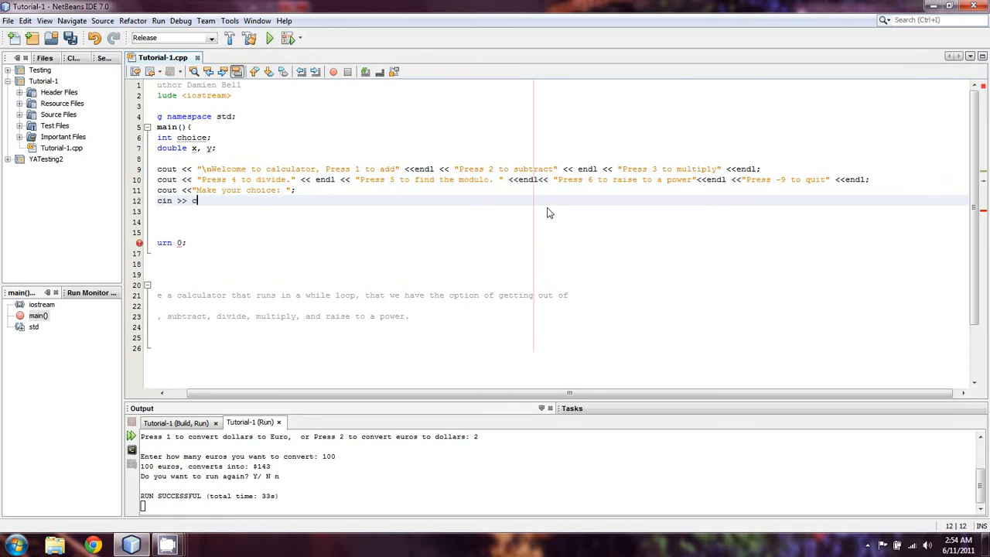
pyautogui.write('hoice;')
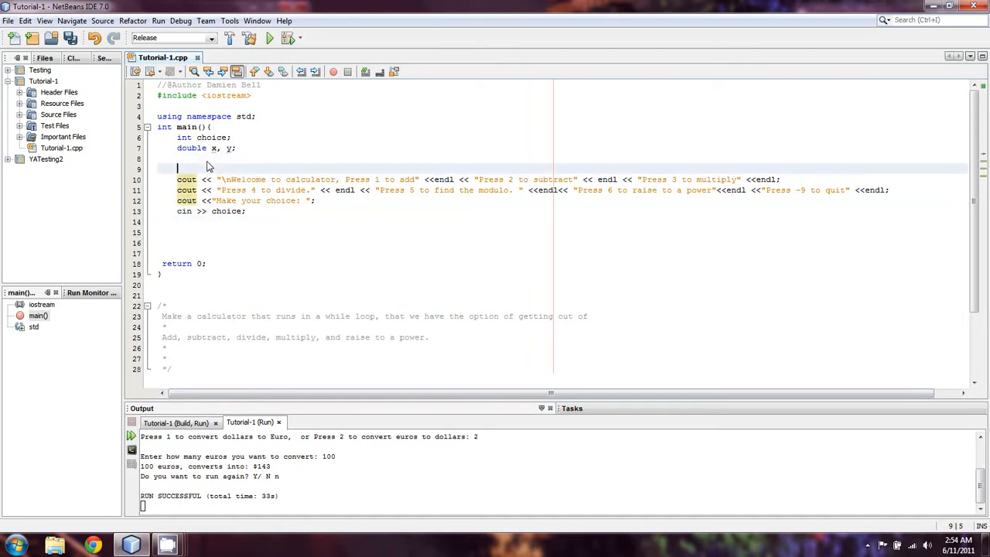
# Write while (choice != -9) { above the menu output, with choice initialised to 0
pyautogui.write('while')
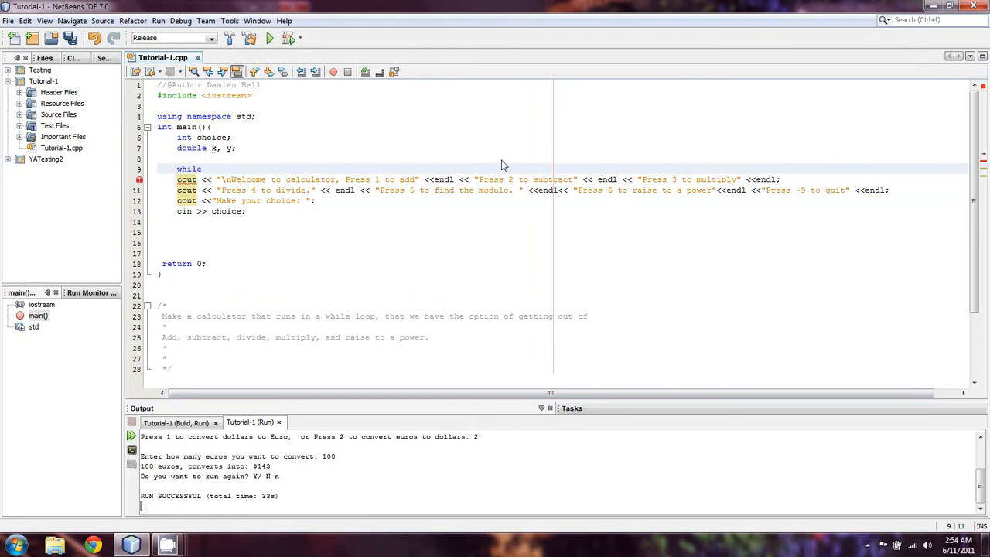
pyautogui.write('(')
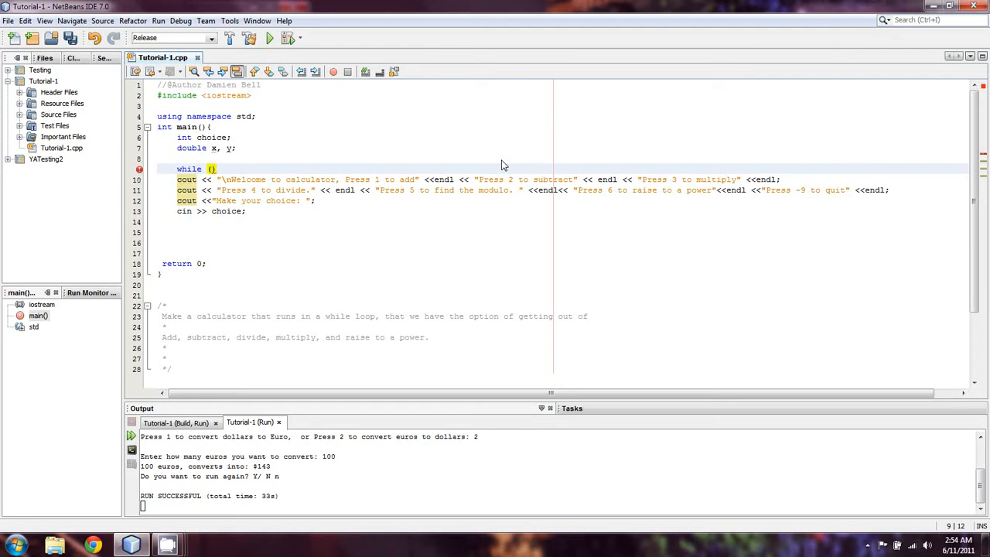
pyautogui.write('choice != -9')
pyautogui.click(204, 138)
pyautogui.write('=0')
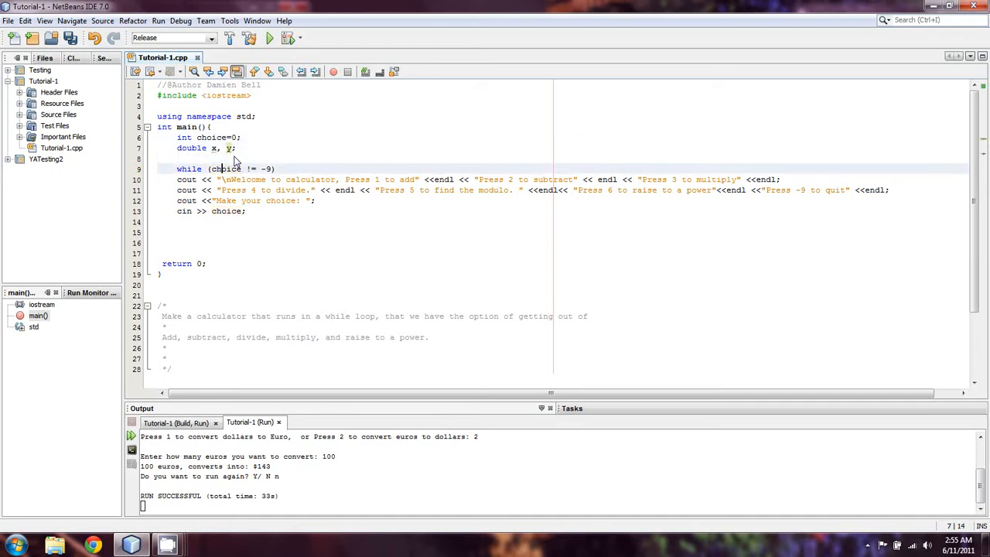
pyautogui.write('{')
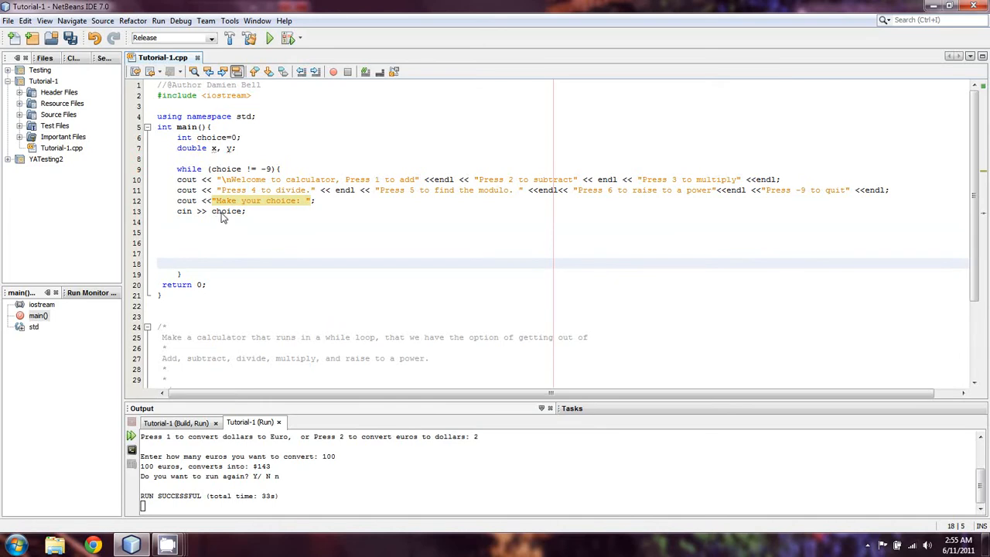
# Type a 'To quit, press -9 key' cout line that is then dropped
pyautogui.write('cout << "To quit, press -"')
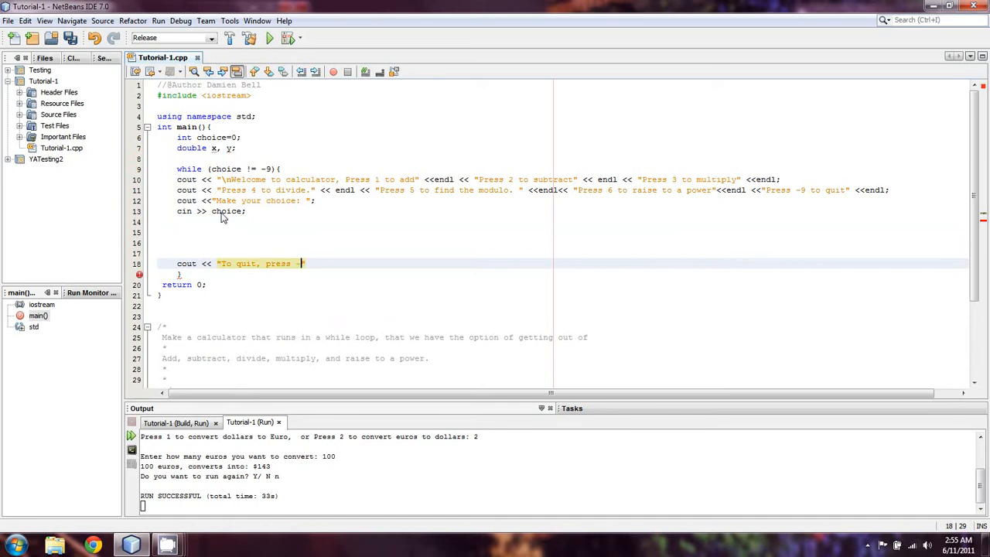
pyautogui.write('9')
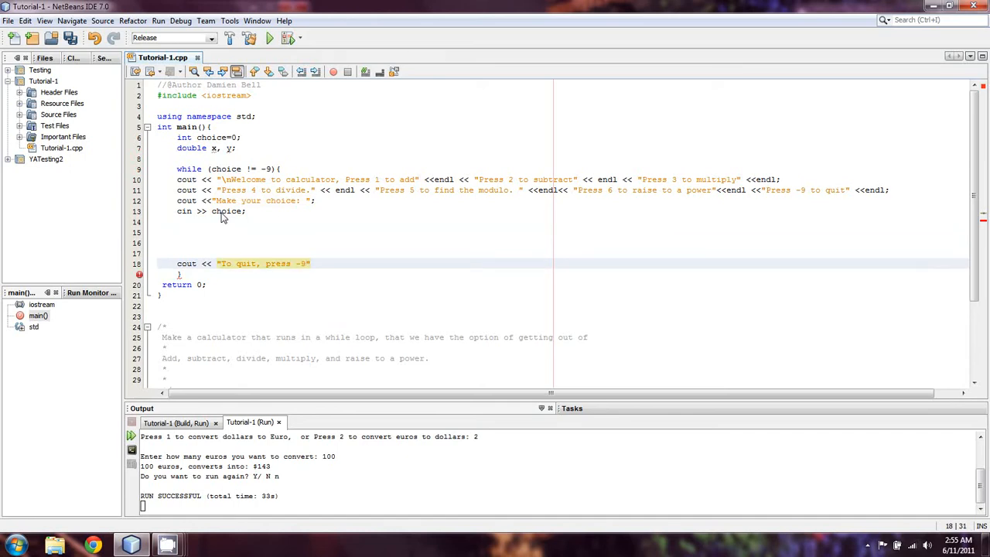
pyautogui.write(',')
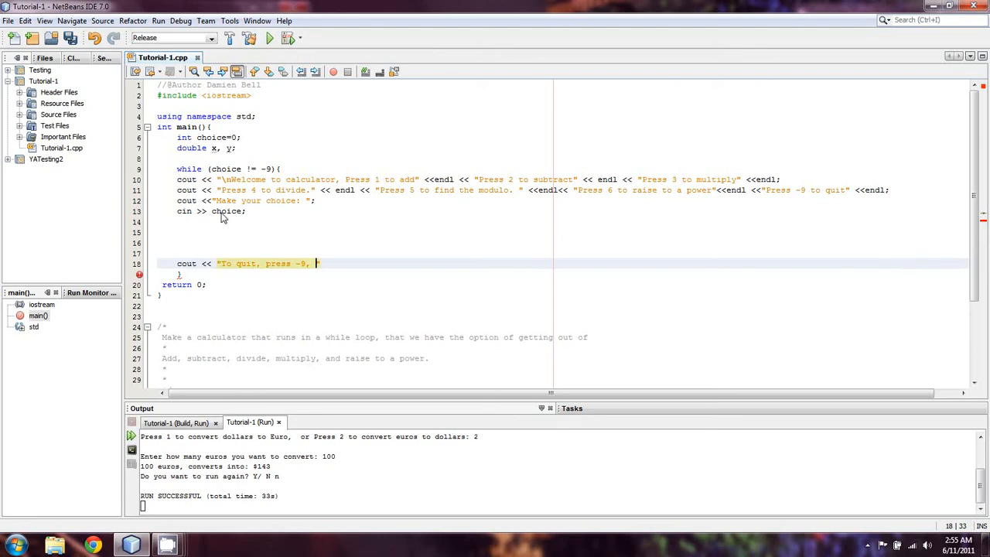
pyautogui.write('press any other')
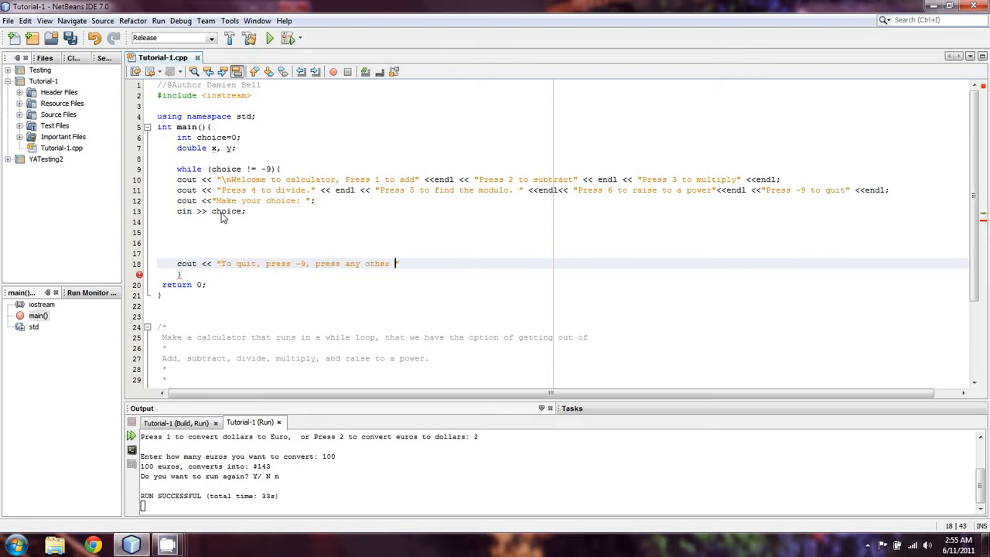
pyautogui.write('key"')
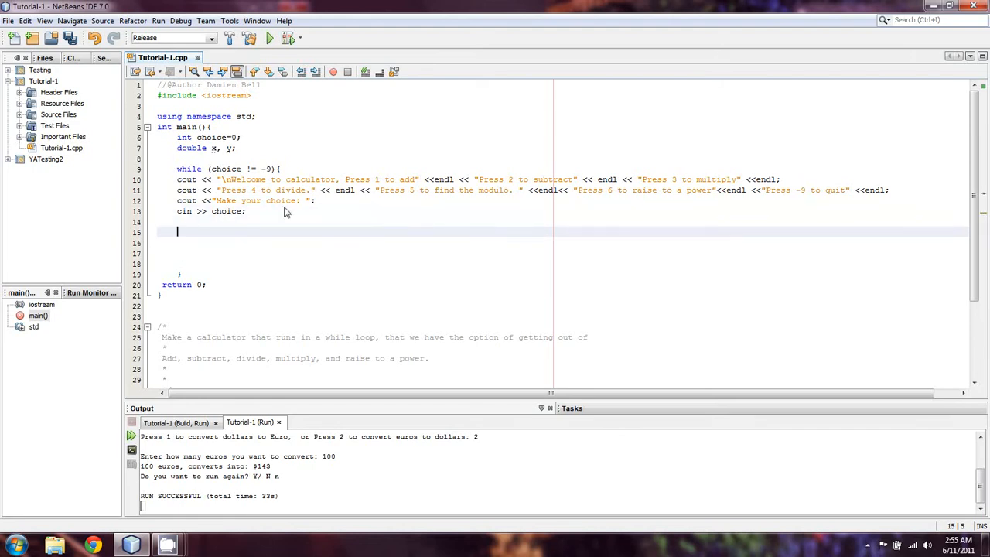
pyautogui.moveTo(294, 242)
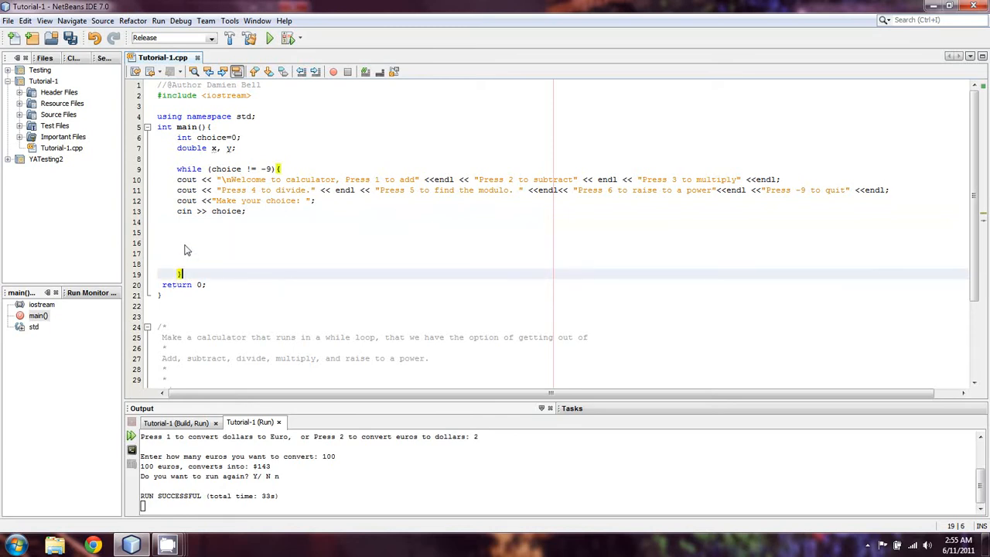
# Tidy the blank lines and begin an if statement after cin >> choice
pyautogui.click(188, 232)
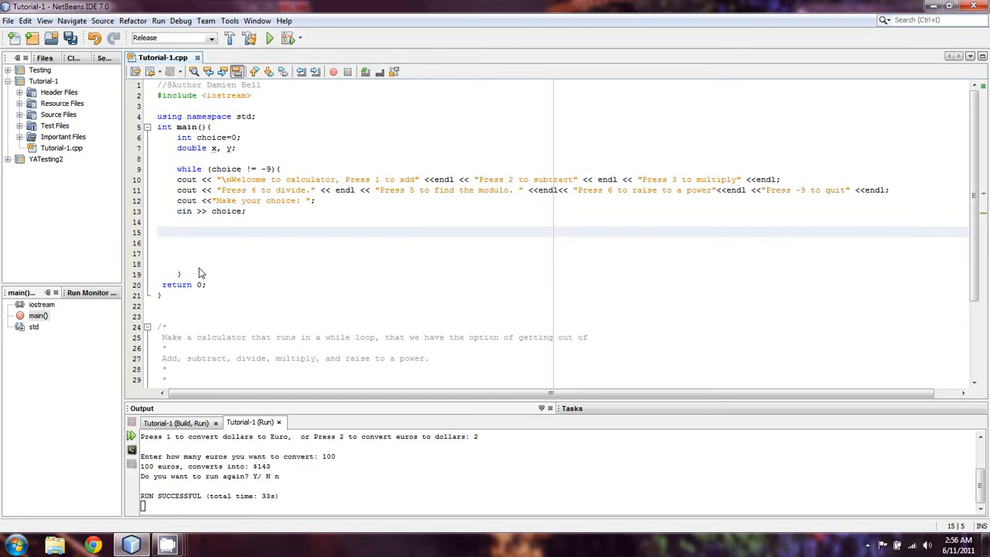
pyautogui.click(178, 232)
pyautogui.write('if')
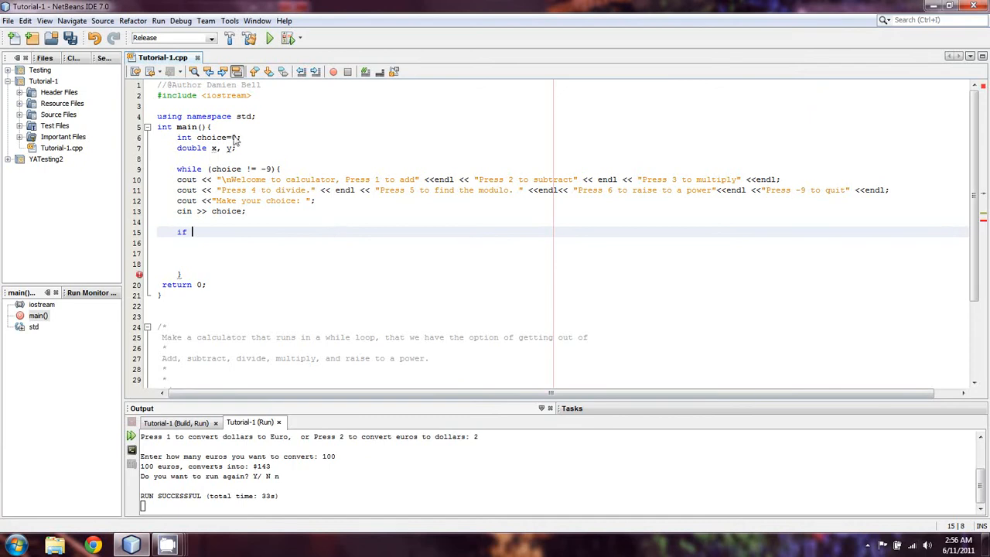
# Add #include <cmath> beneath #include <iostream>
pyautogui.write('#include')
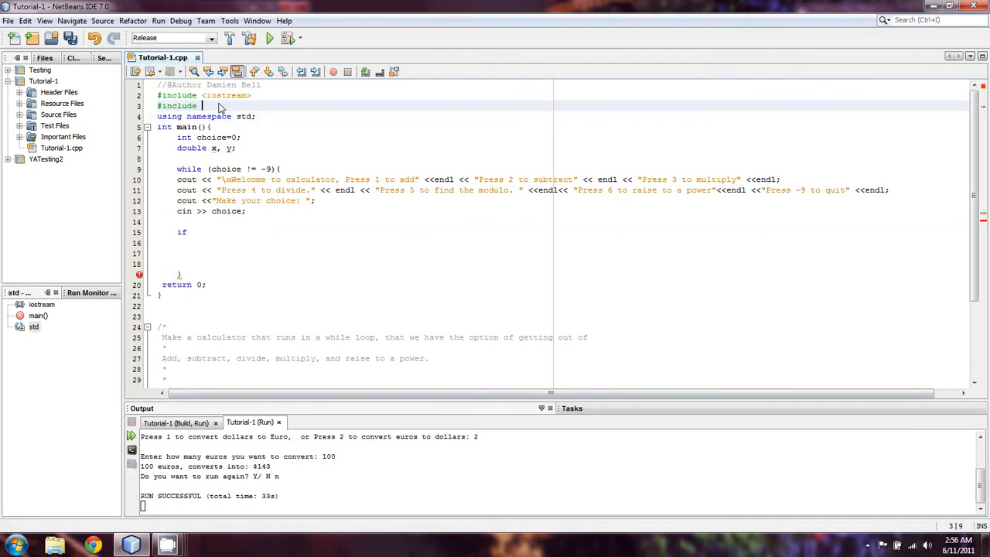
pyautogui.write('cmath>')
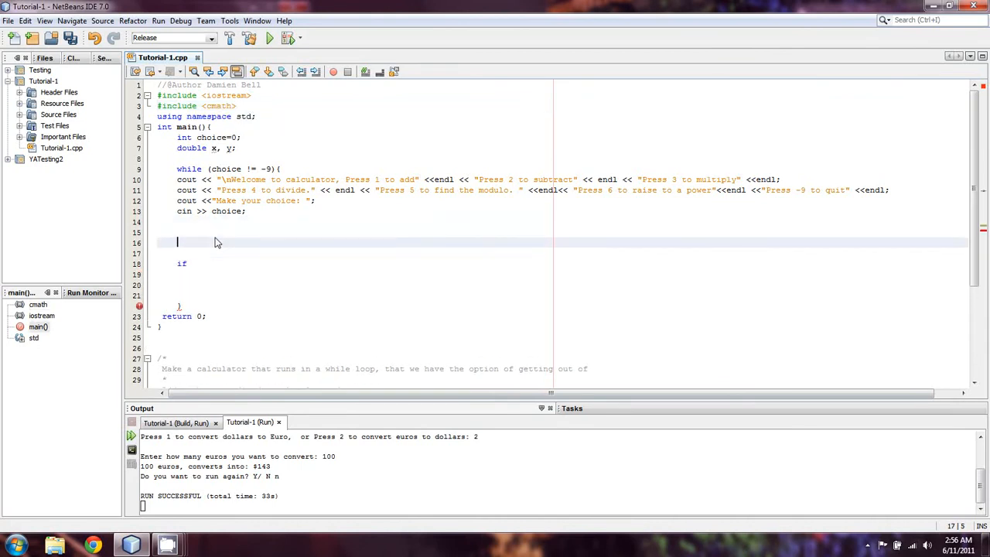
# Prompt "\nEnter number 1: " and read it with cin >> x;
pyautogui.write('cout <<')
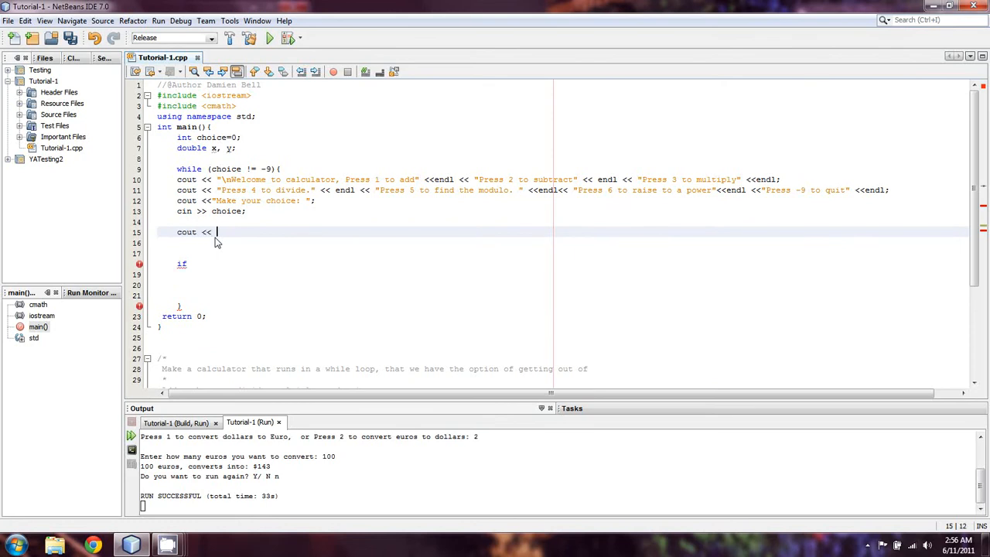
pyautogui.write('"')
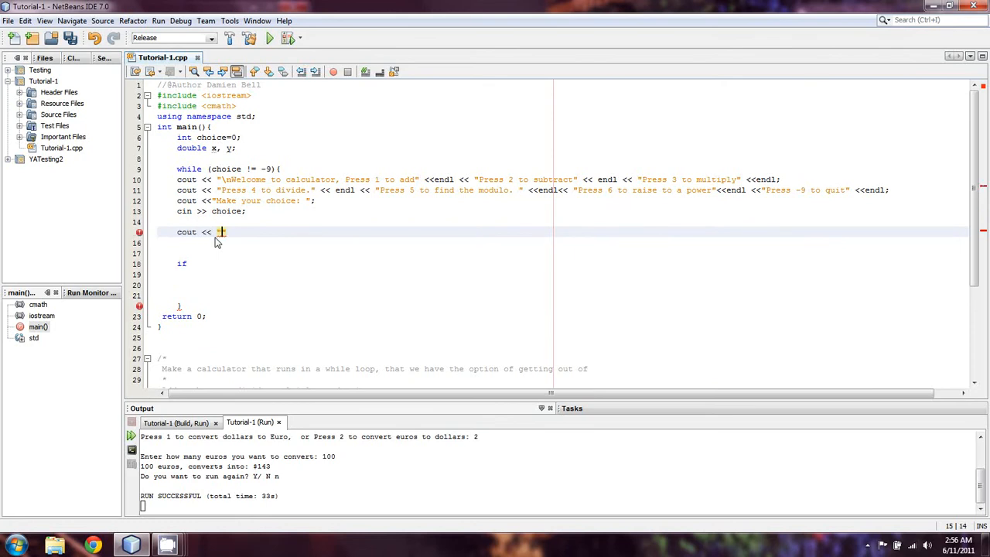
pyautogui.write('E')
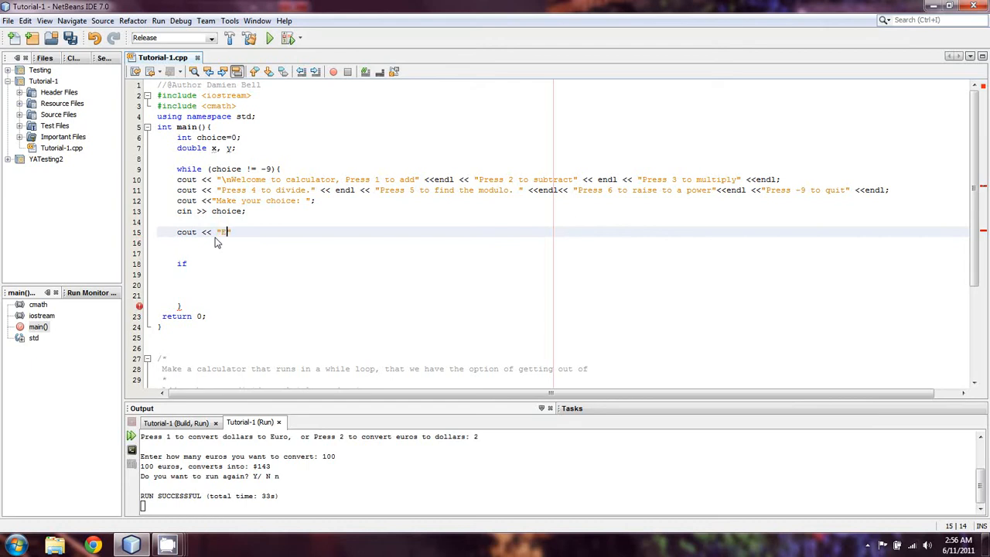
pyautogui.write('Enter number 1:')
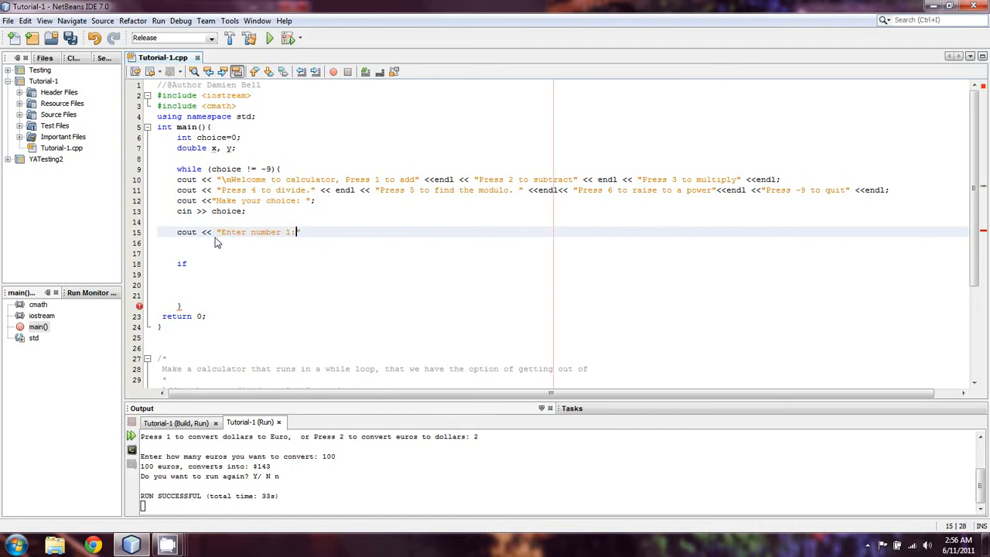
pyautogui.write('cin >> x;')
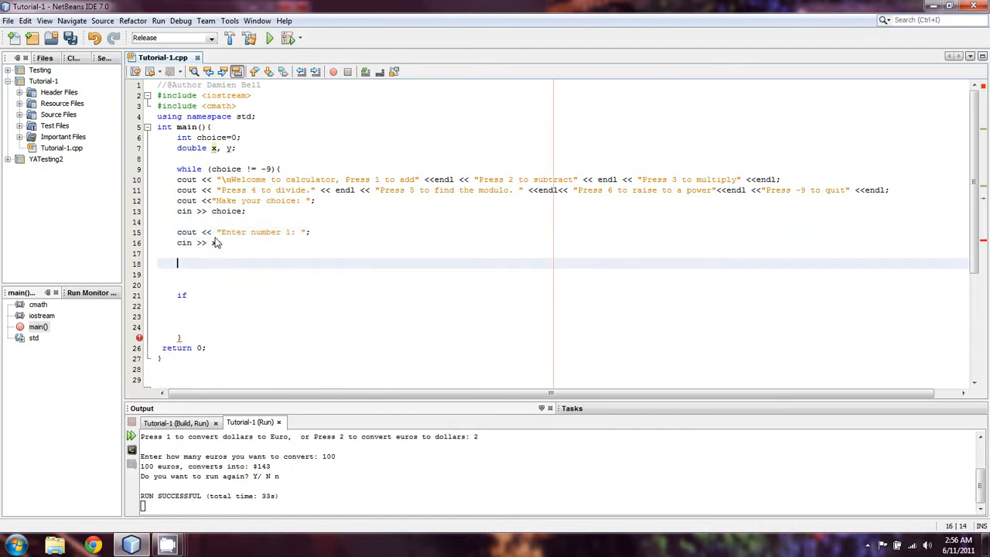
# Prompt "\nEnter number 2: ", read it into y, and add () after the if
pyautogui.write('cout << "\\nEnter number 2: ";')
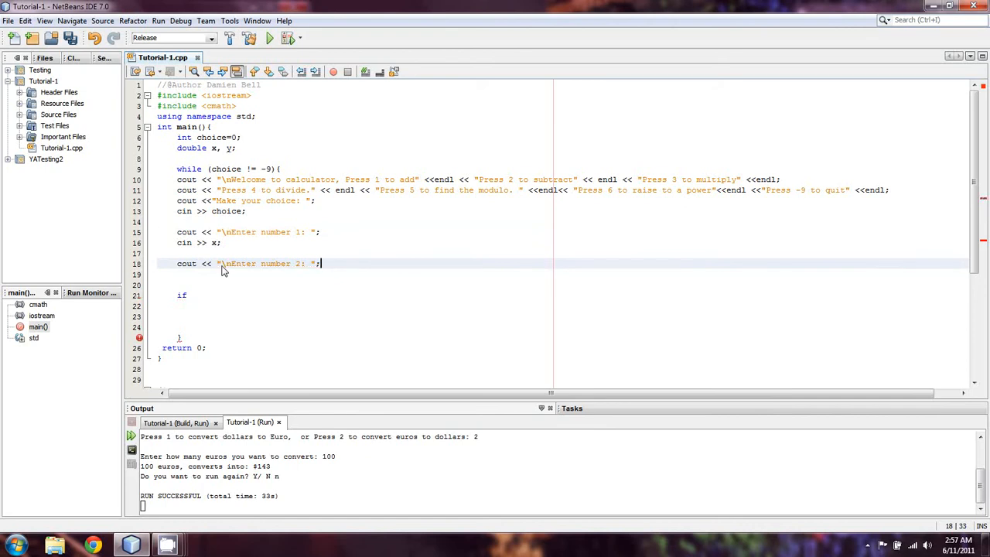
pyautogui.write('cin <')
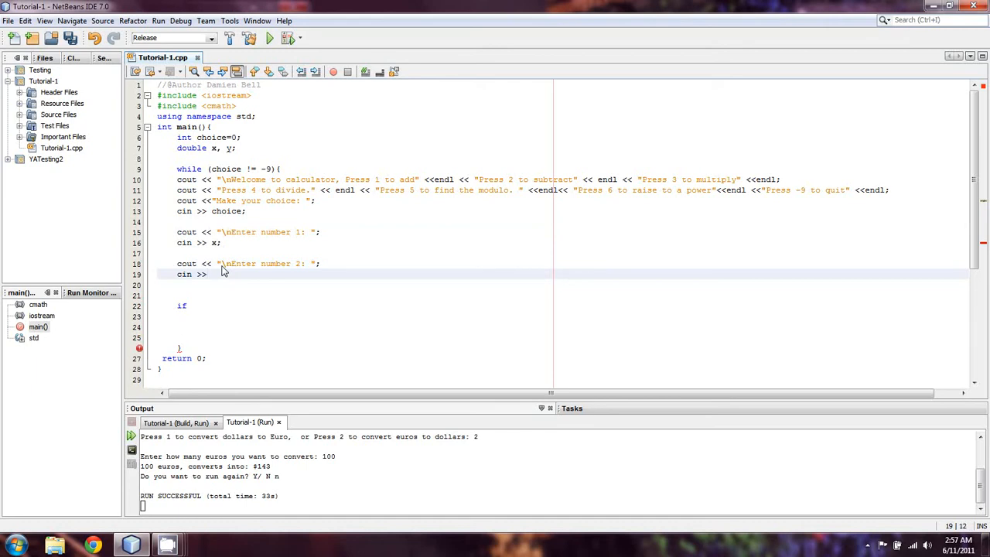
pyautogui.write('y;')
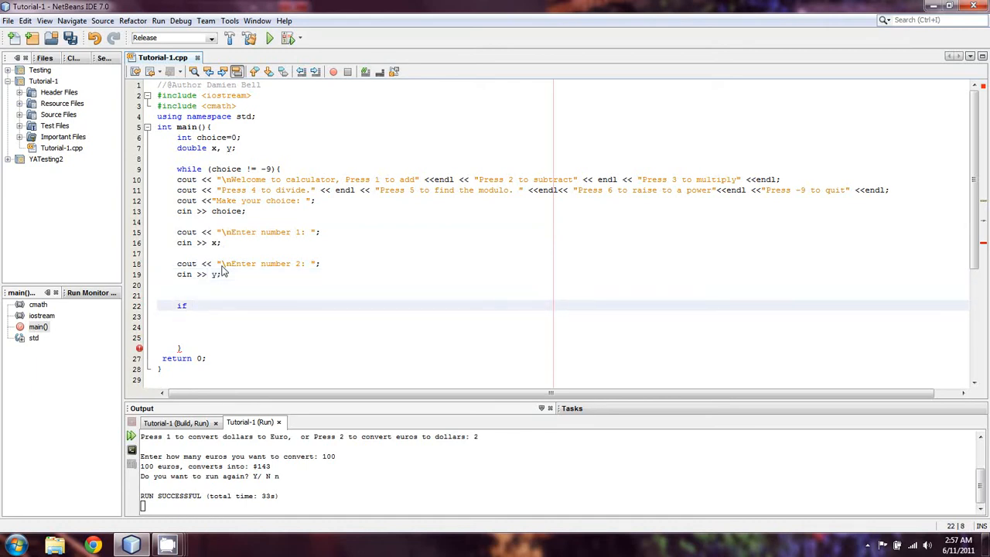
pyautogui.write('()')
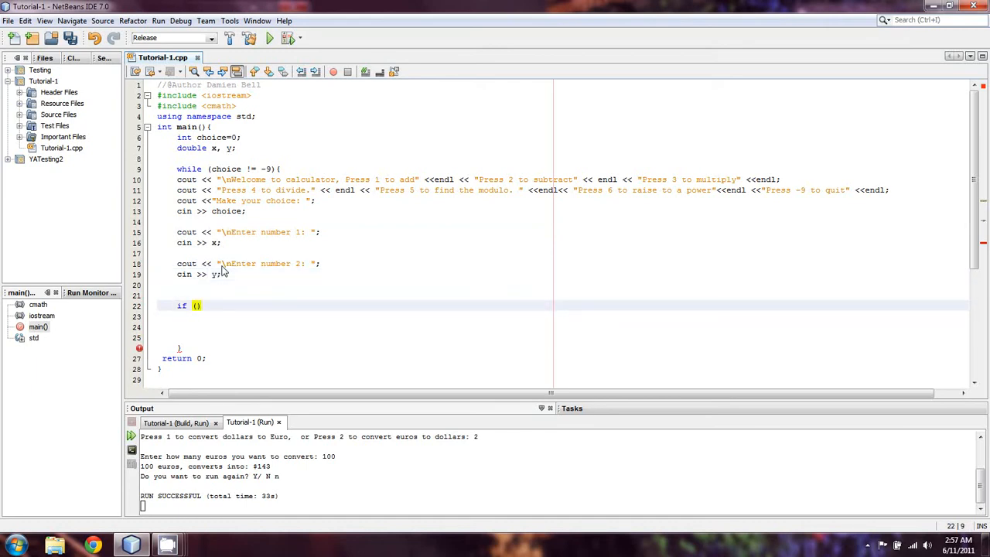
# Write if (choice ==1){ } and paste five more copies to renumber 1 through 6
pyautogui.write('choice ==1')
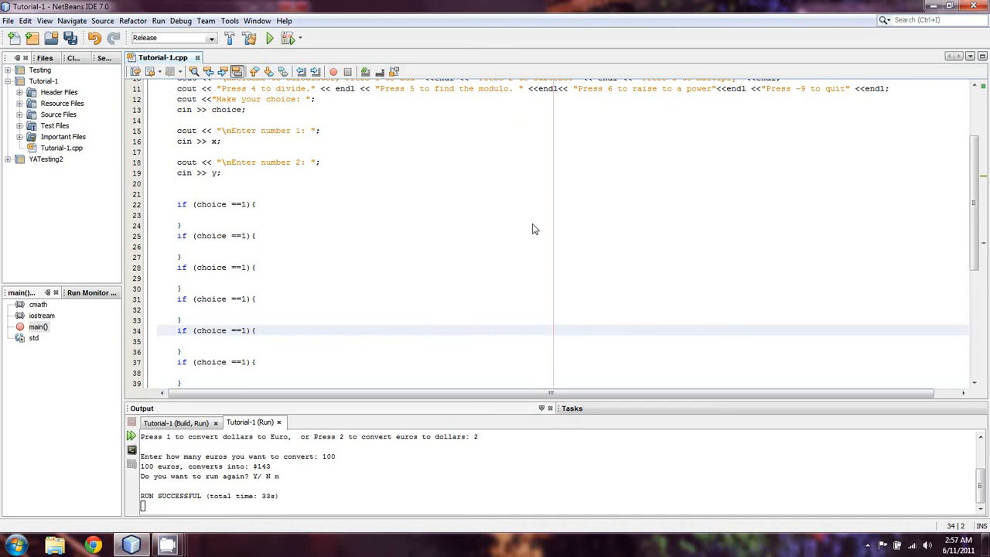
pyautogui.click(246, 235)
pyautogui.write('2')
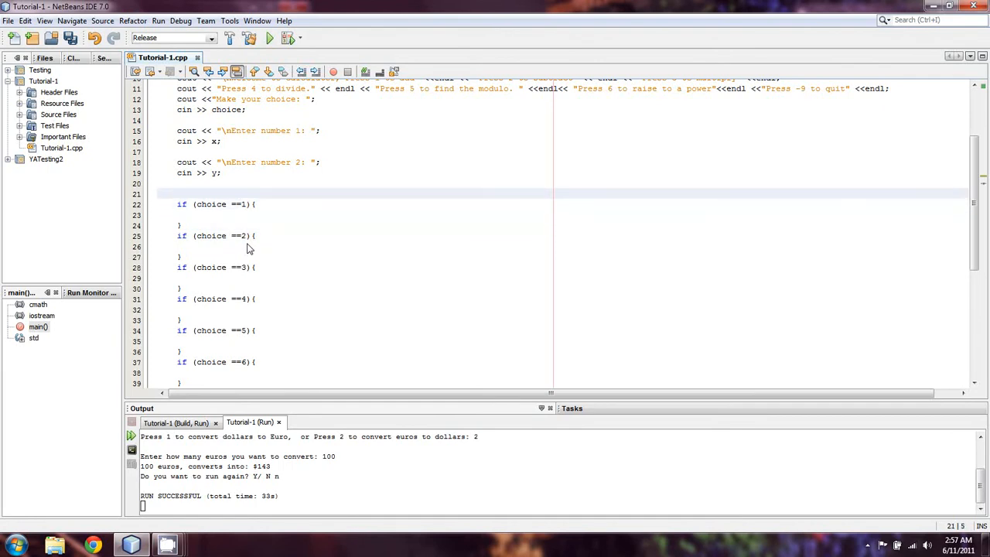
# Set the copied conditions to choice == 2 through 6 and add if (choice == -9) { break; }
pyautogui.write('i')
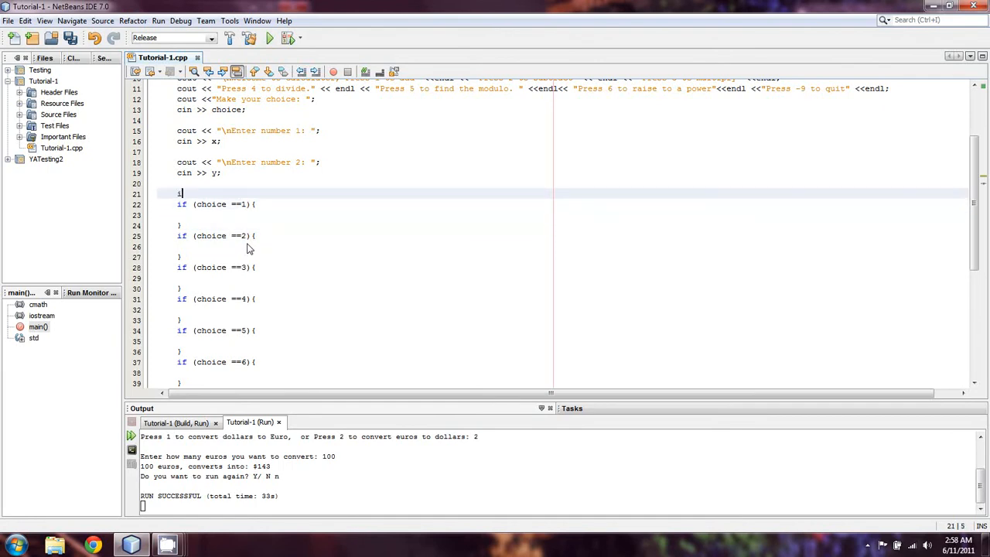
pyautogui.write('if')
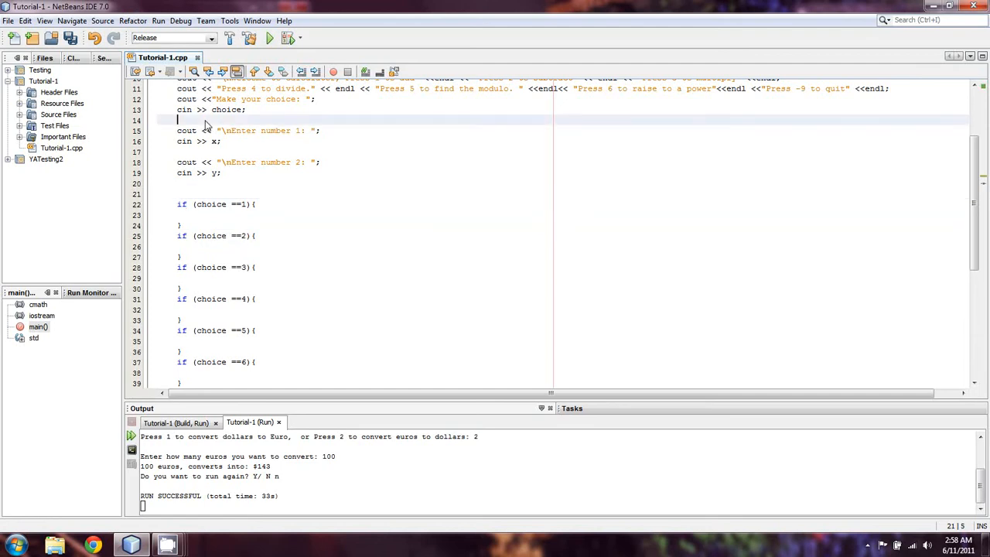
pyautogui.write('if choice')
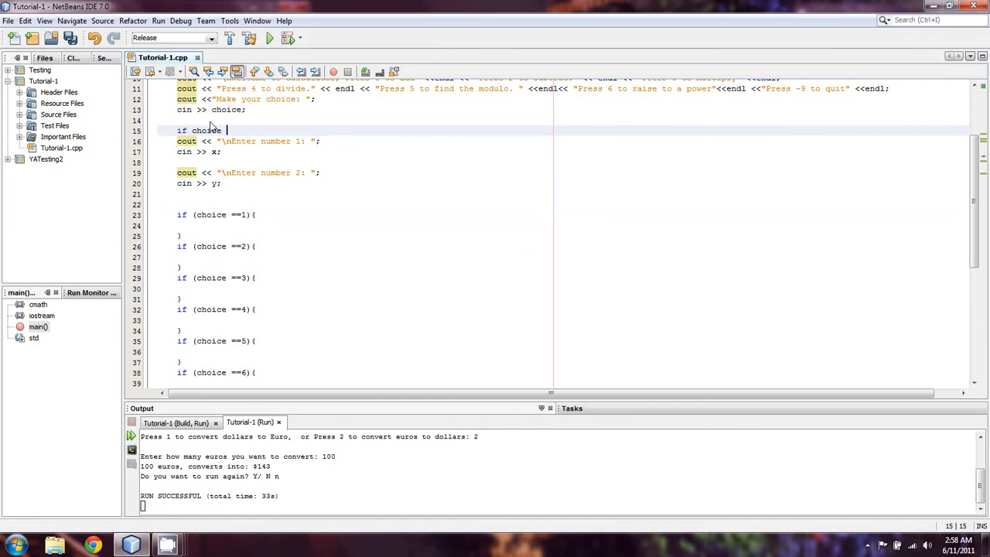
pyautogui.write('=')
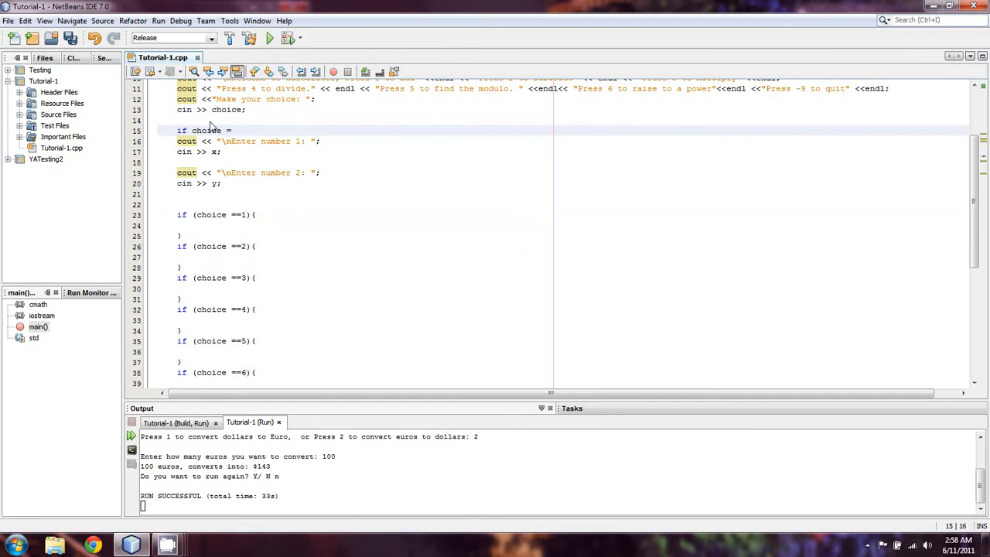
pyautogui.write('= -9){')
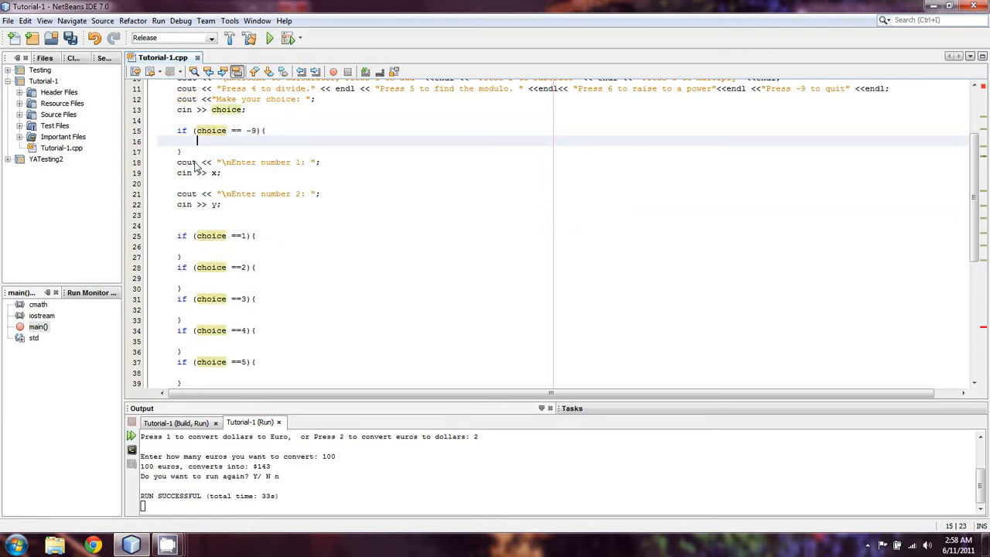
pyautogui.write('break;')
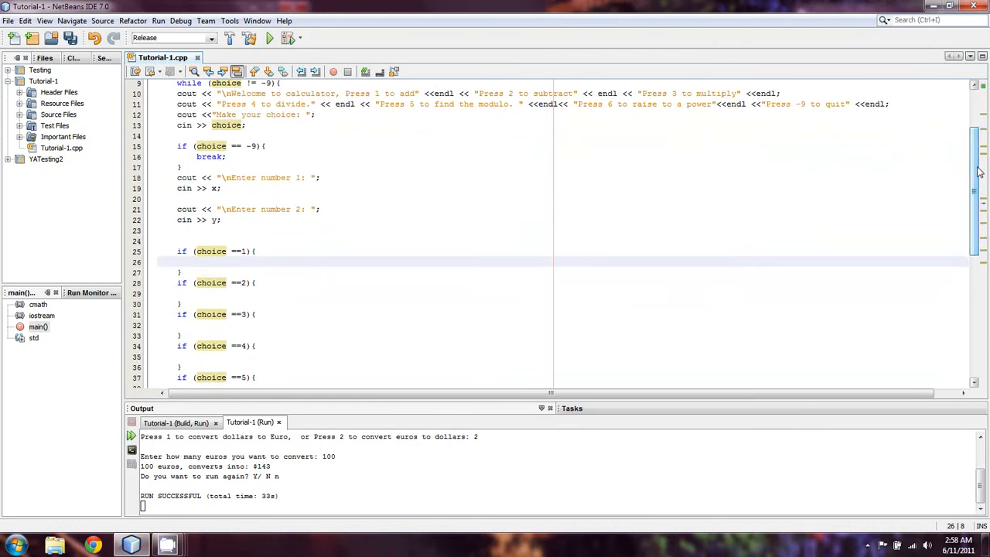
pyautogui.moveTo(968, 170)
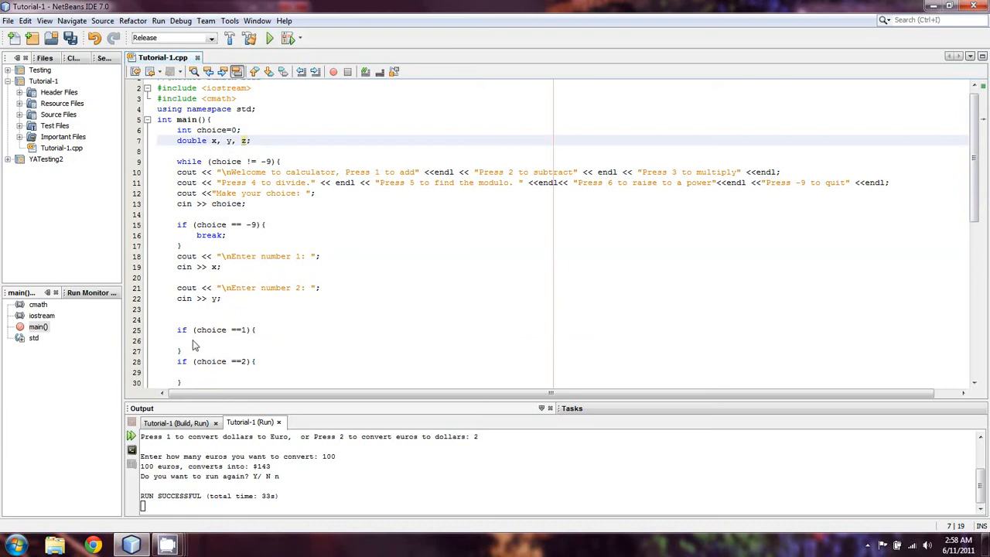
# Extend the declaration to double x, y, z=0; and return to the first if block
pyautogui.click(193, 341)
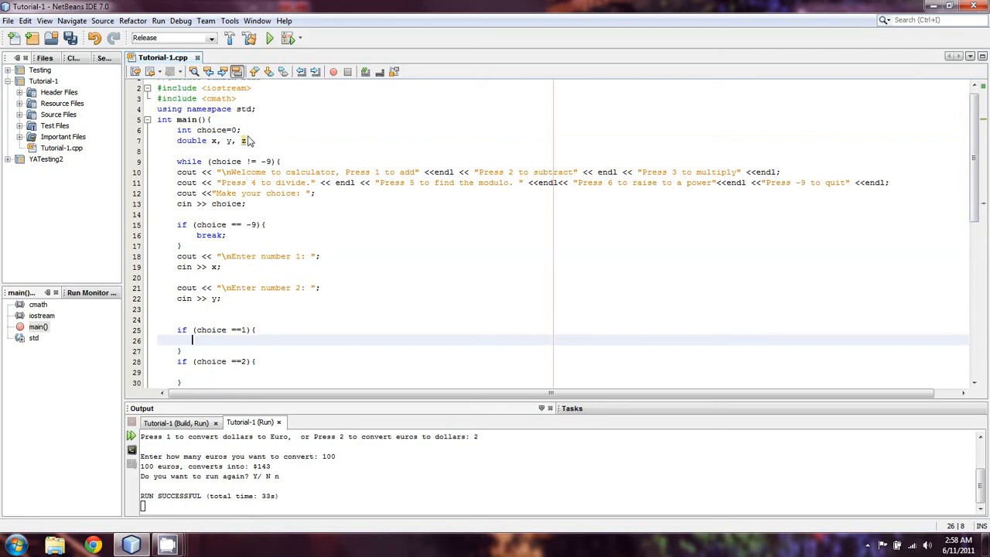
pyautogui.write('=0')
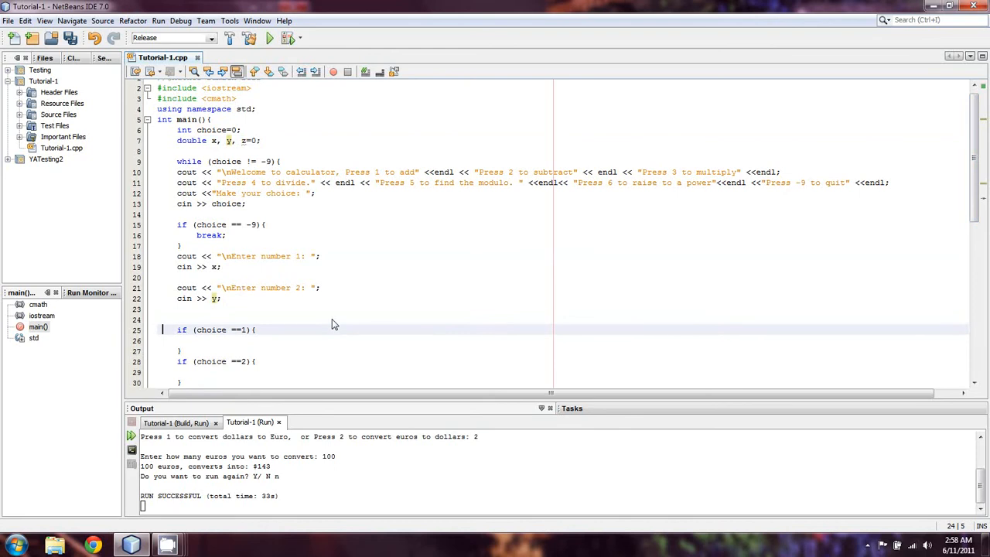
pyautogui.click(189, 371)
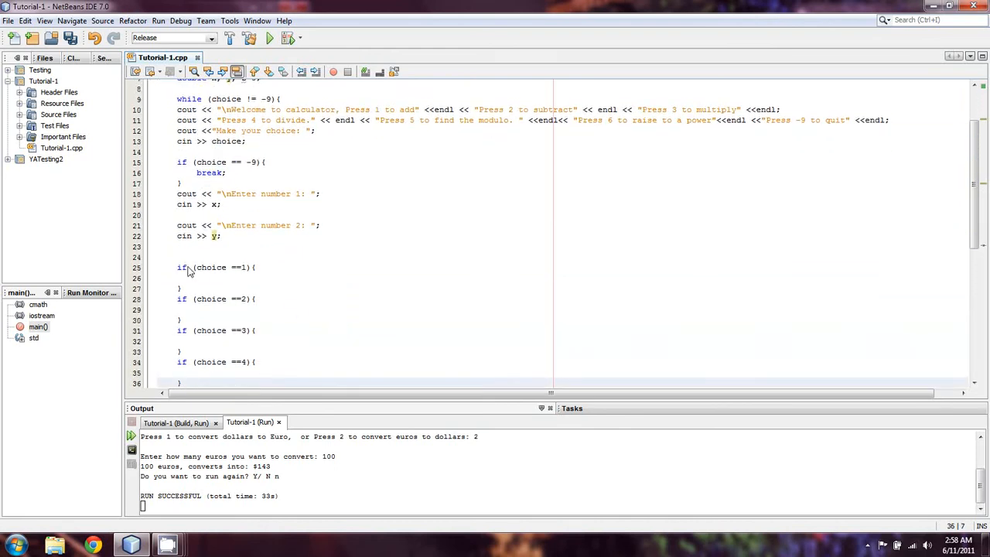
pyautogui.click(190, 278)
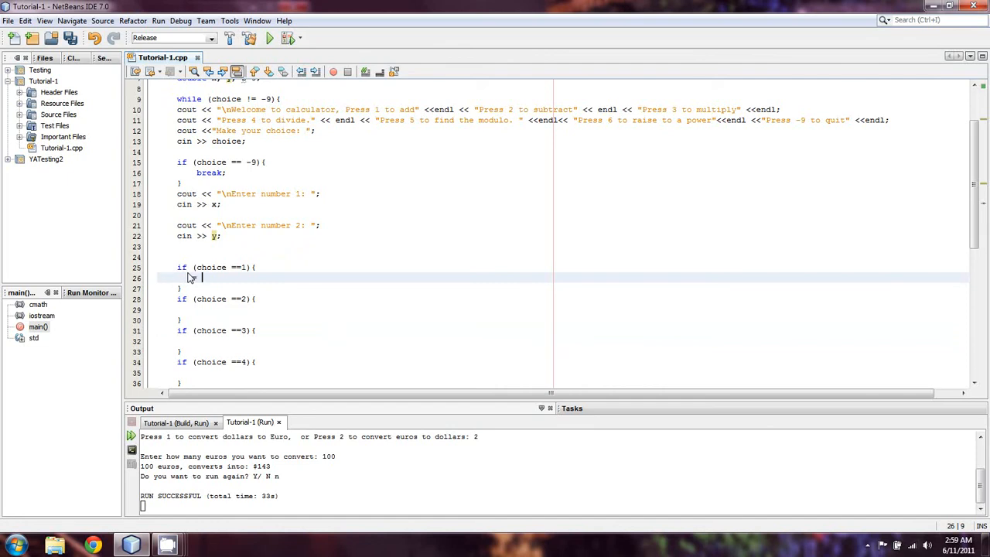
# In the choice==1 block write z= x+y; and cout << x << " + " << y << " = " << z << endl;
pyautogui.write('x+y;')
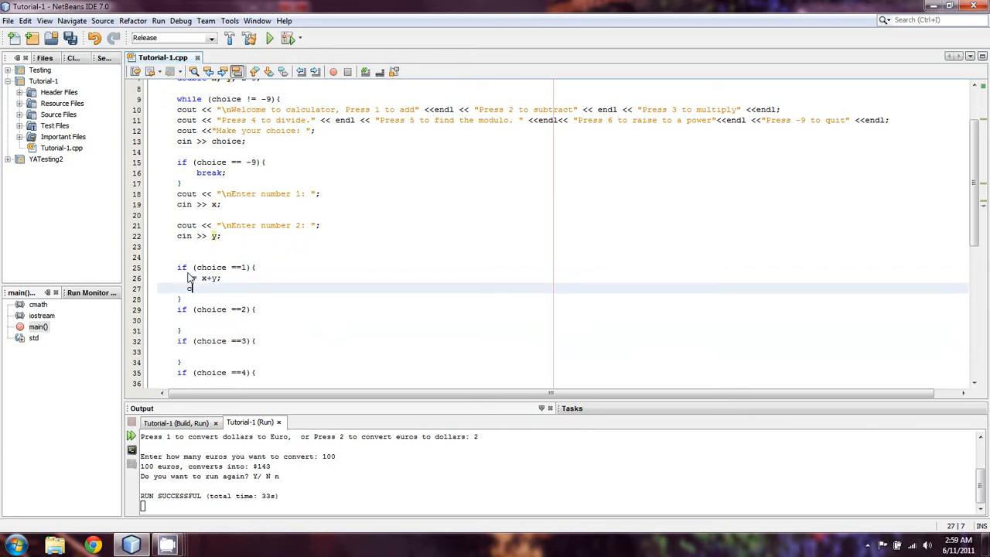
pyautogui.write('cout <<')
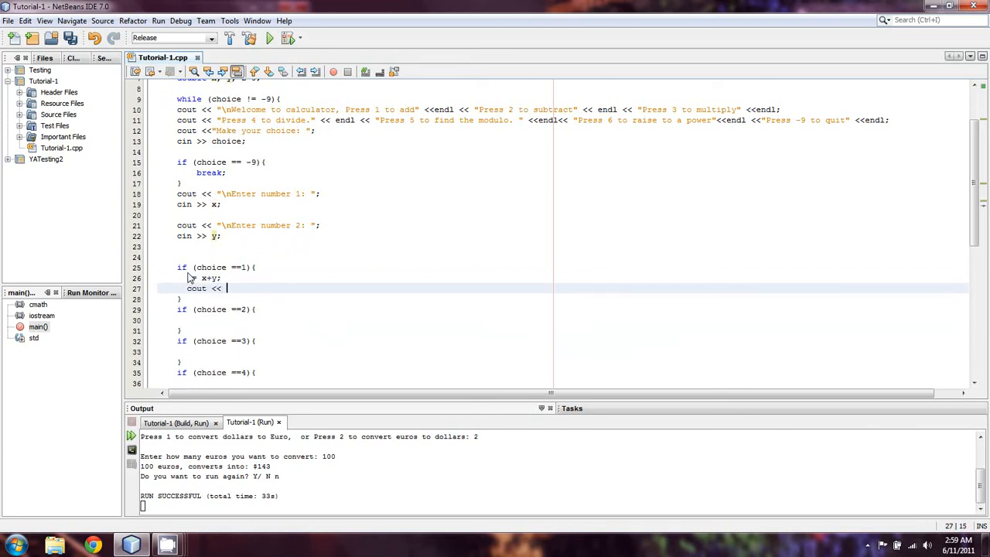
pyautogui.write('x << " + " <<')
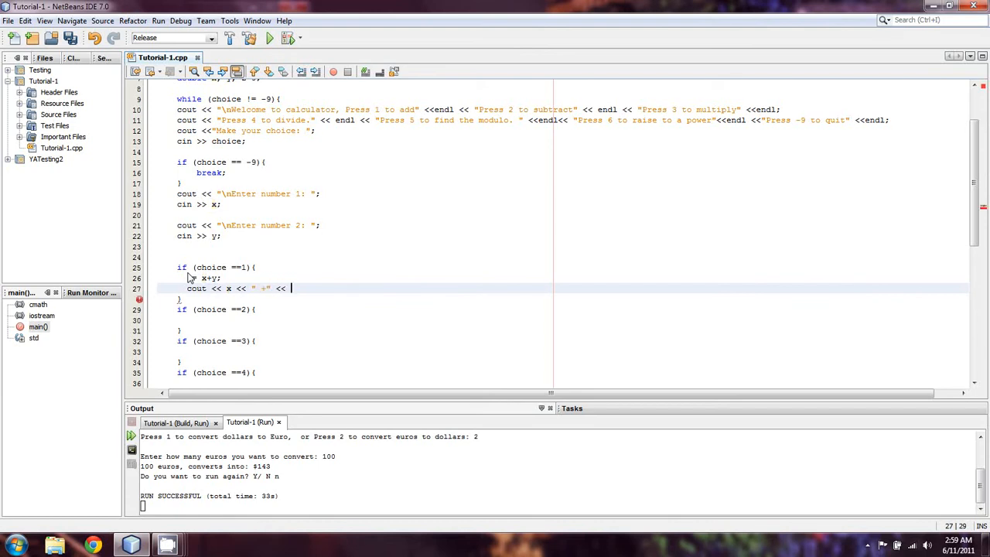
pyautogui.write('y << " =')
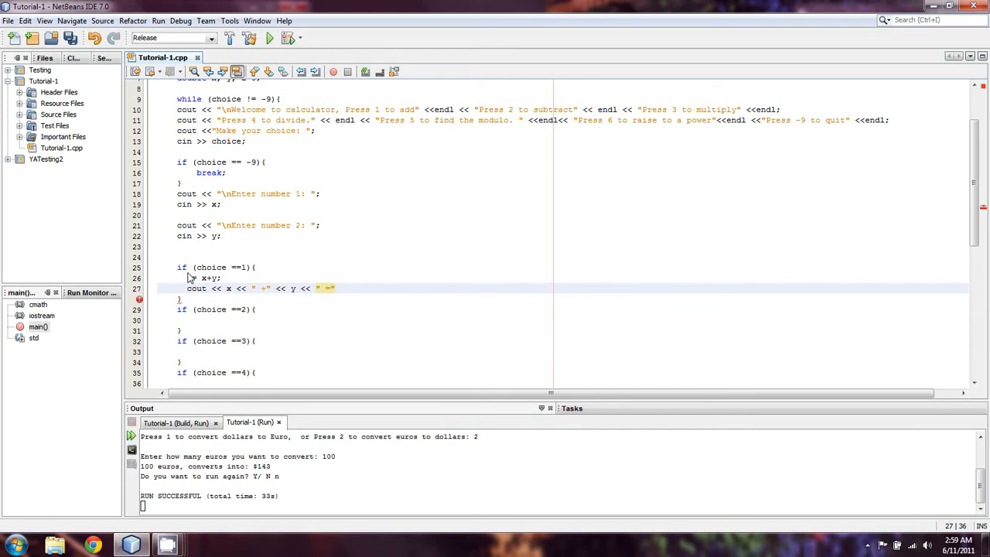
pyautogui.write('<<')
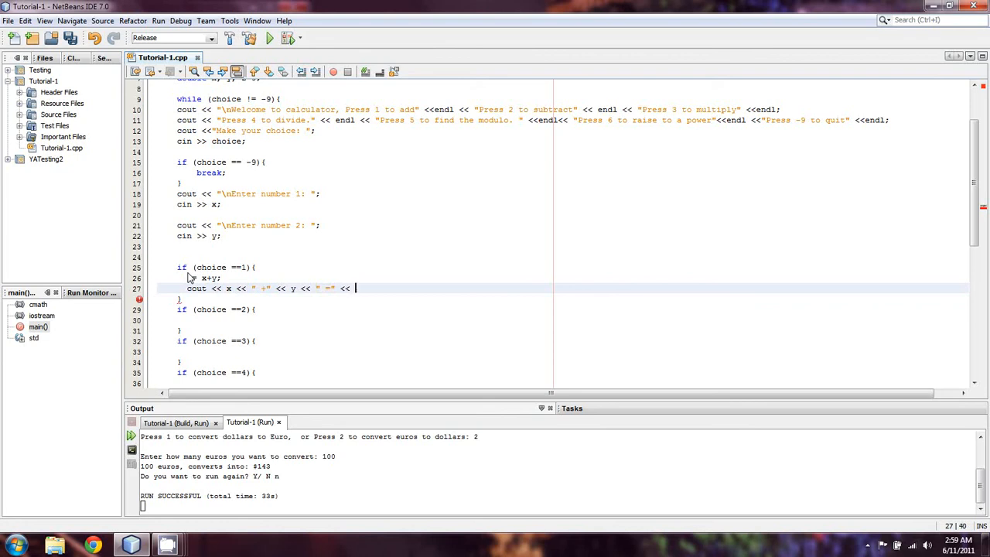
pyautogui.write('z;')
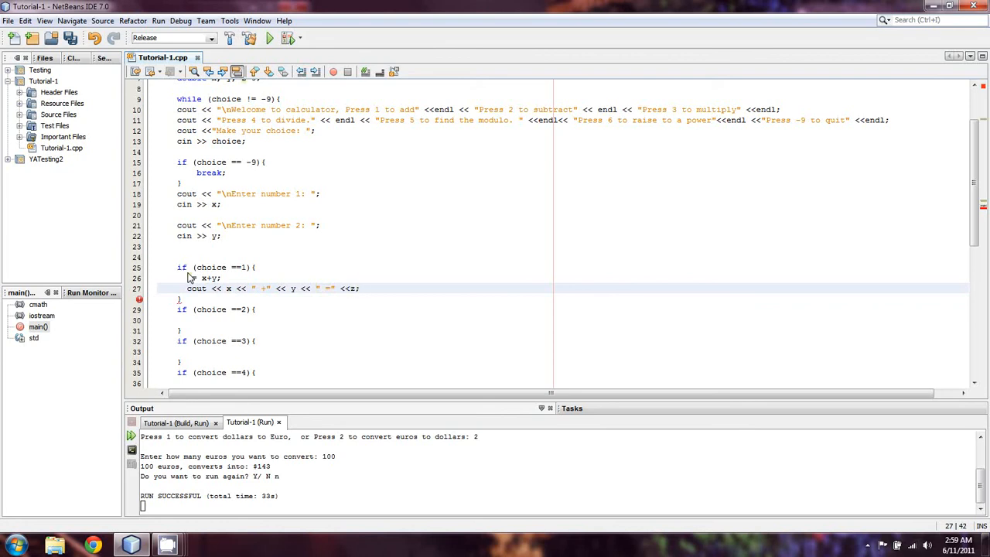
pyautogui.write('<<endl')
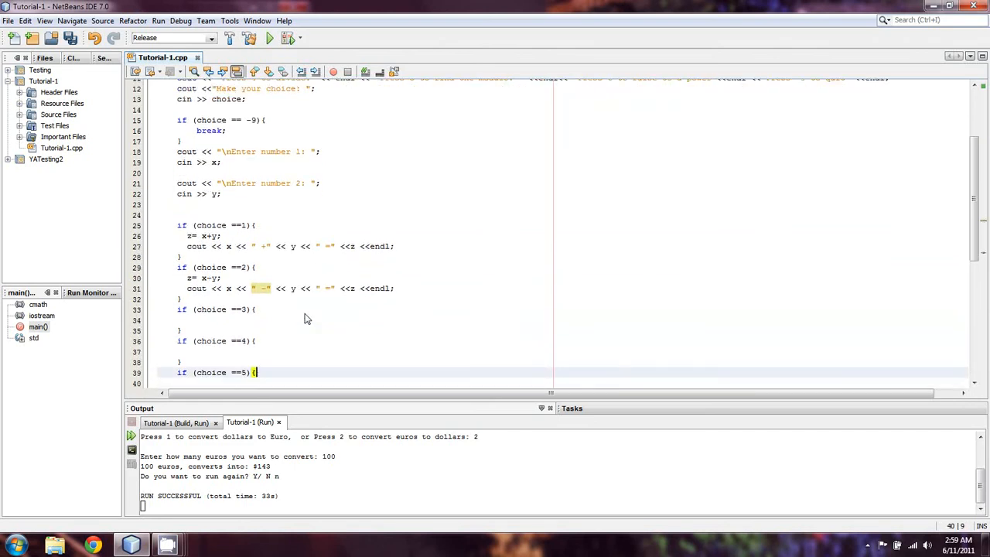
# Fill choices 2–5 with z = x-y, x*y, x/y, x%y and their matching cout equations
pyautogui.scroll(3)
pyautogui.write('cout << x << " * " << y << " =" <<z <<endl;')
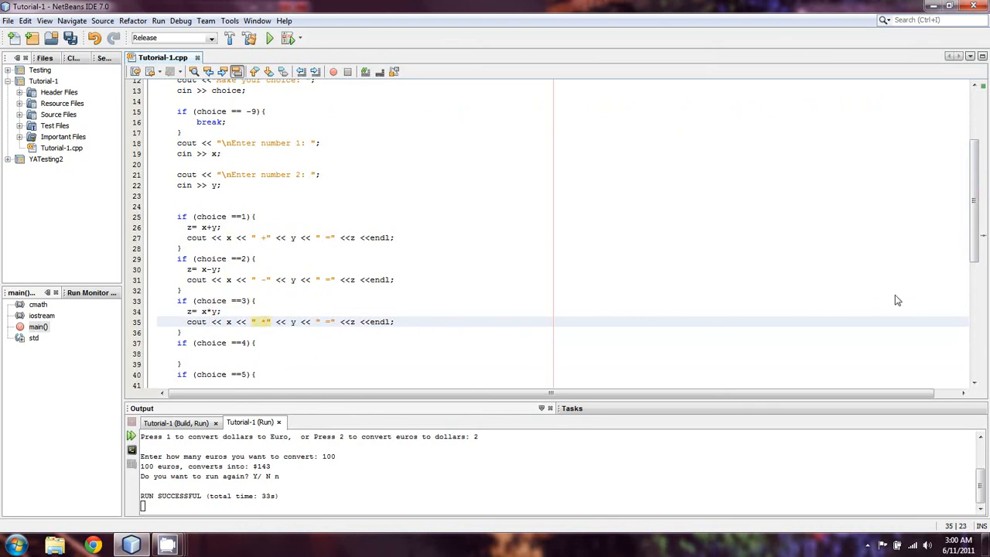
pyautogui.scroll(3)
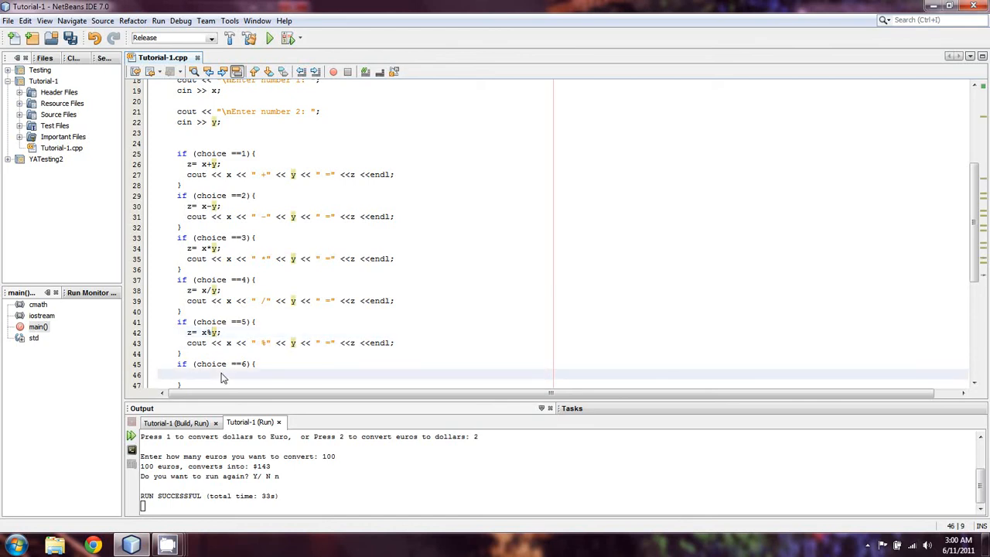
# In choice==6 compute z= pow(x,y); with its printed equation and close the while loop before return 0
pyautogui.write('z= x+y;')
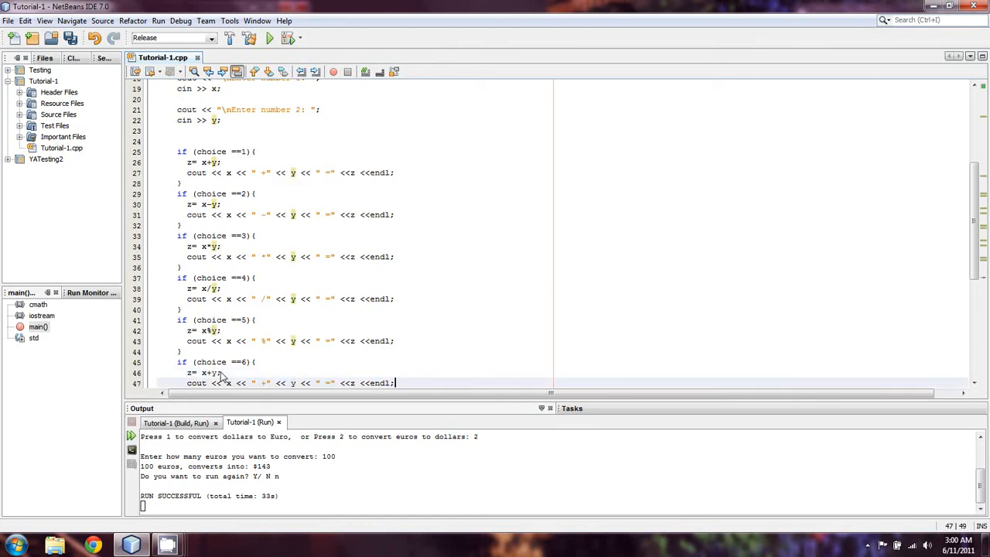
pyautogui.click(215, 373)
pyautogui.write('pow(')
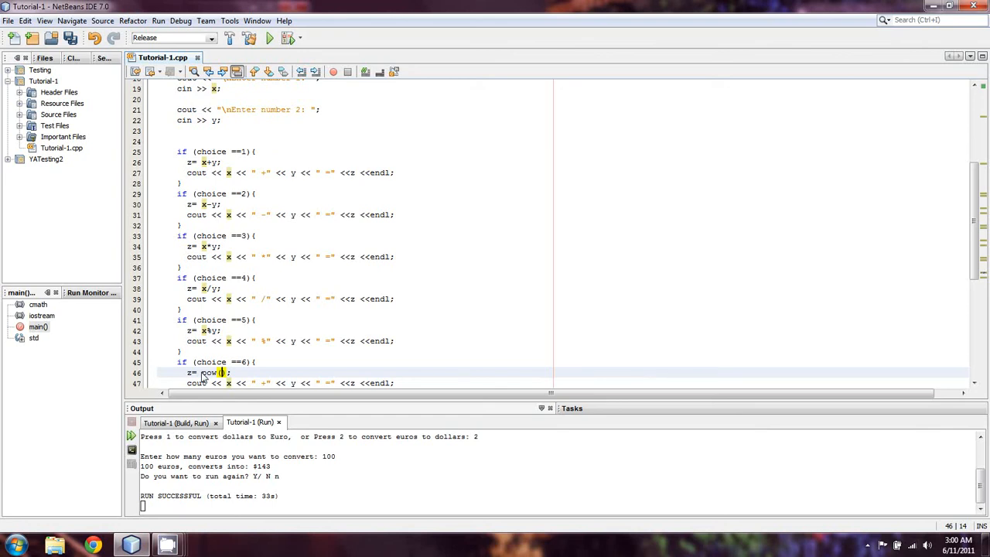
pyautogui.write('x,y')
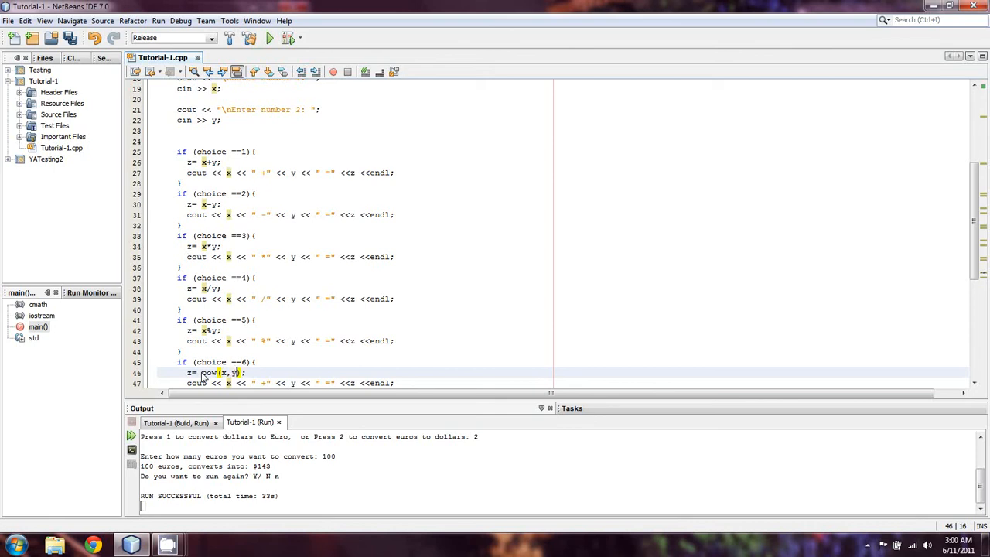
pyautogui.scroll(-3)
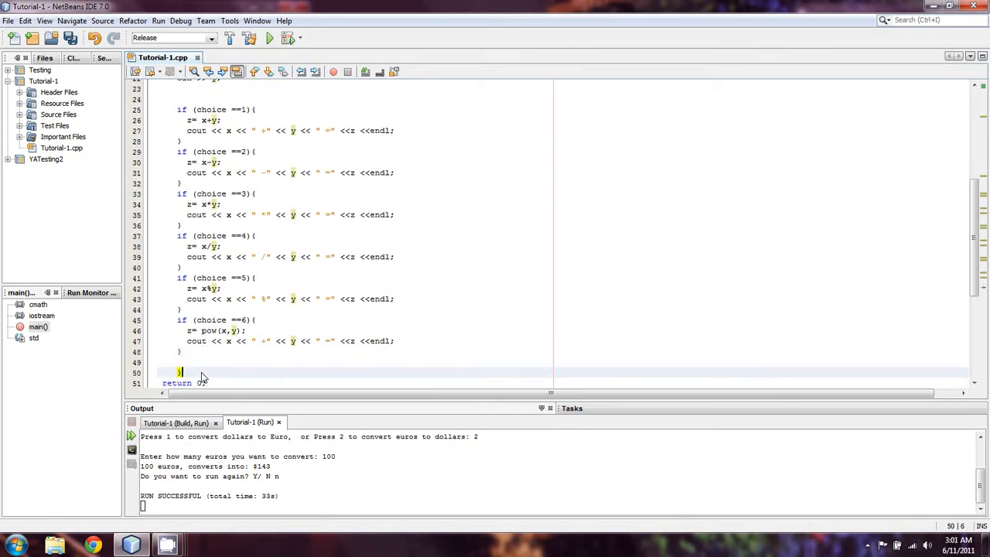
pyautogui.click(225, 331)
pyautogui.write('^')
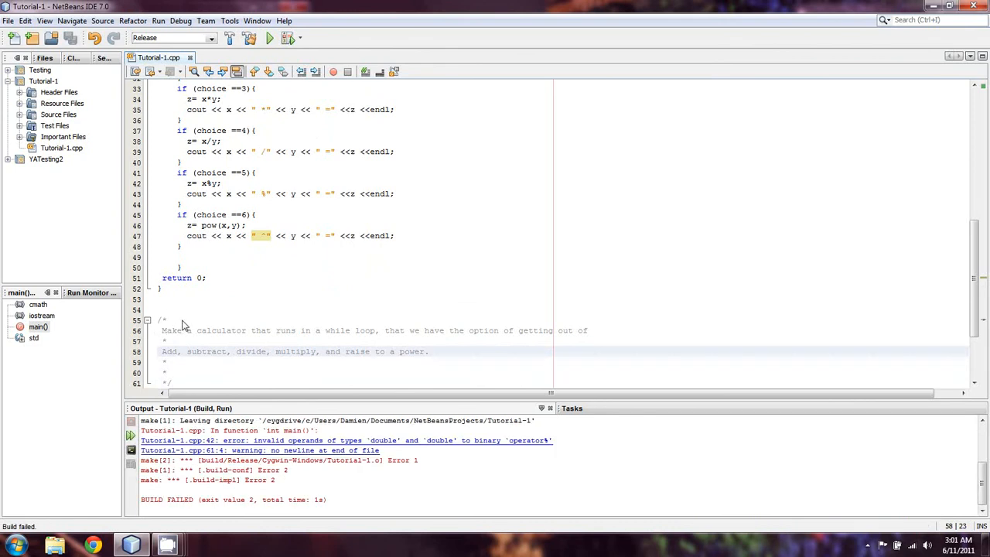
# Jump to the line-42 build error and change choice 5 to z = (int)(x) % (int)(y)
pyautogui.click(343, 439)
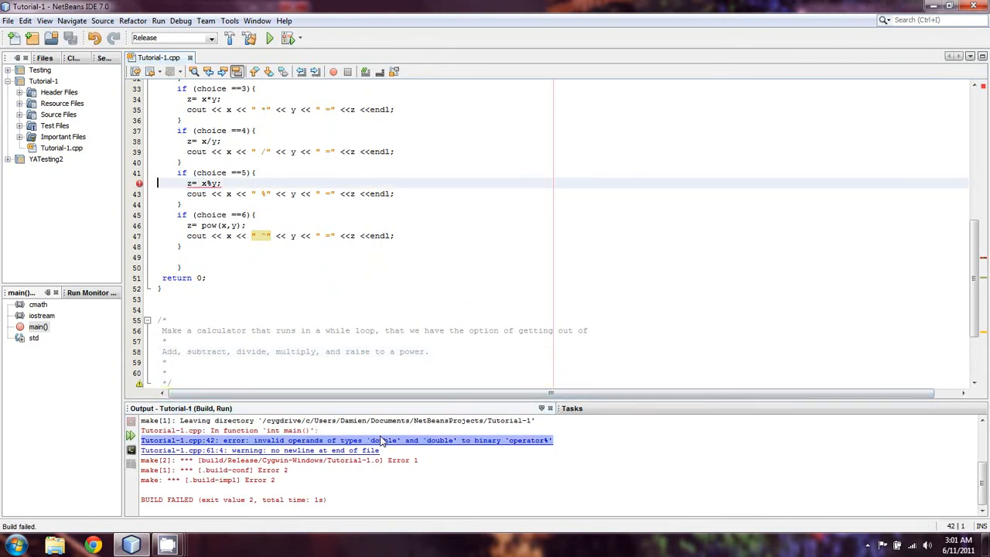
pyautogui.moveTo(213, 186)
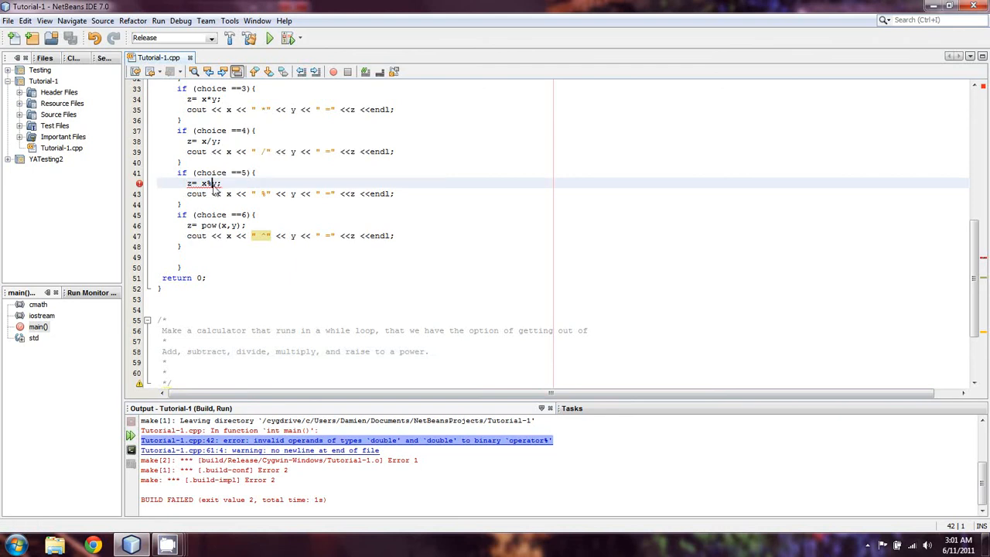
pyautogui.write('(int')
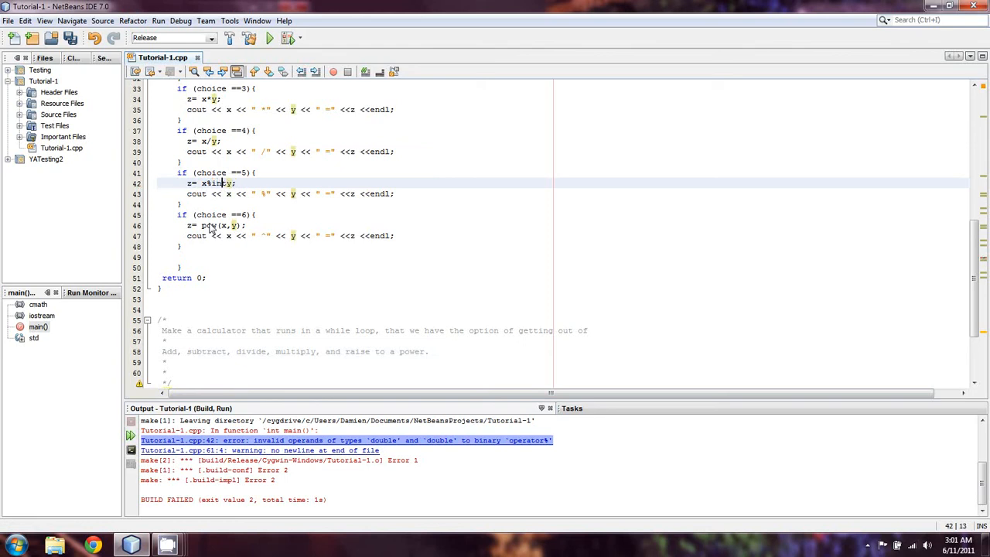
pyautogui.write('int (y')
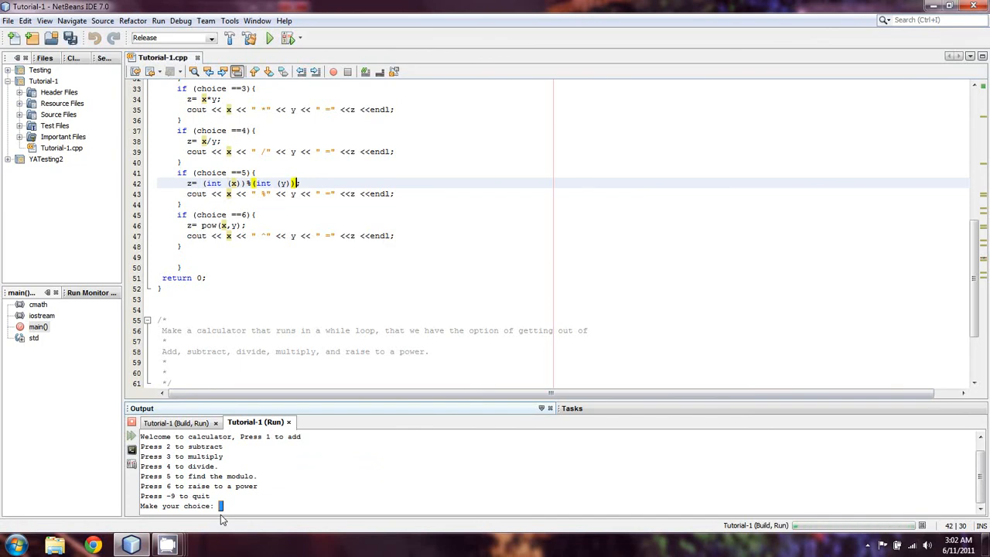
# Run the calculator, choose option 5 with 12 as input, then quit with -9
pyautogui.write('5')
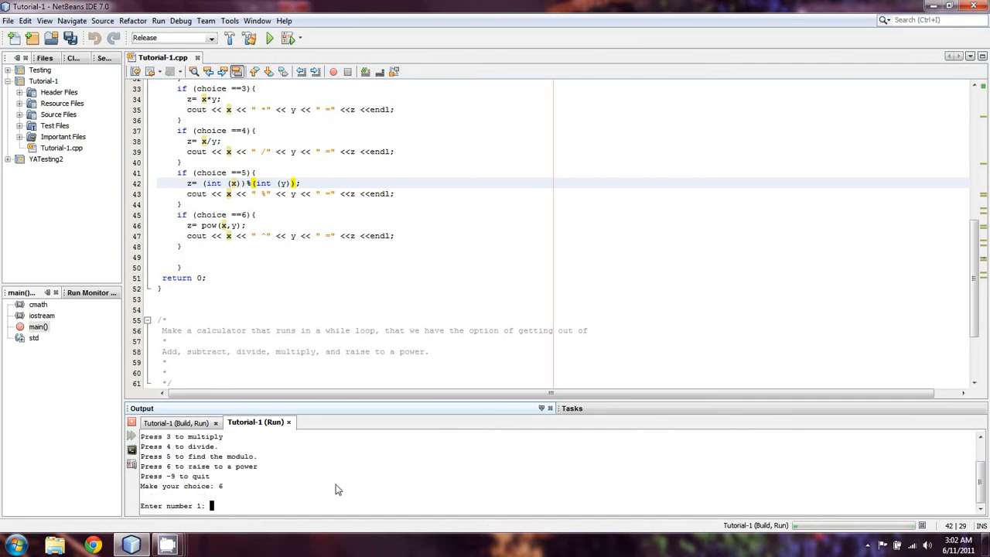
pyautogui.write('12')
pyautogui.write('-9')
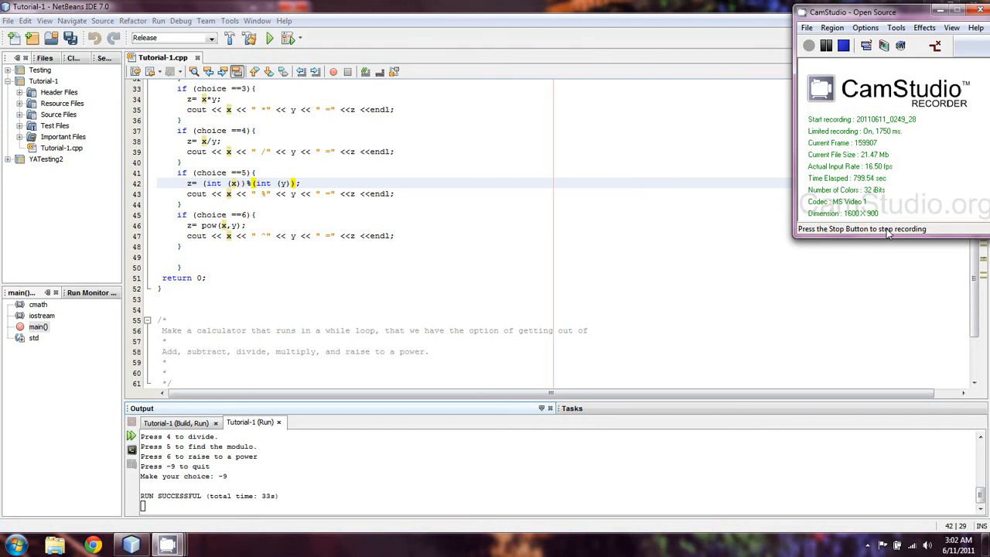
pyautogui.moveTo(947, 233)
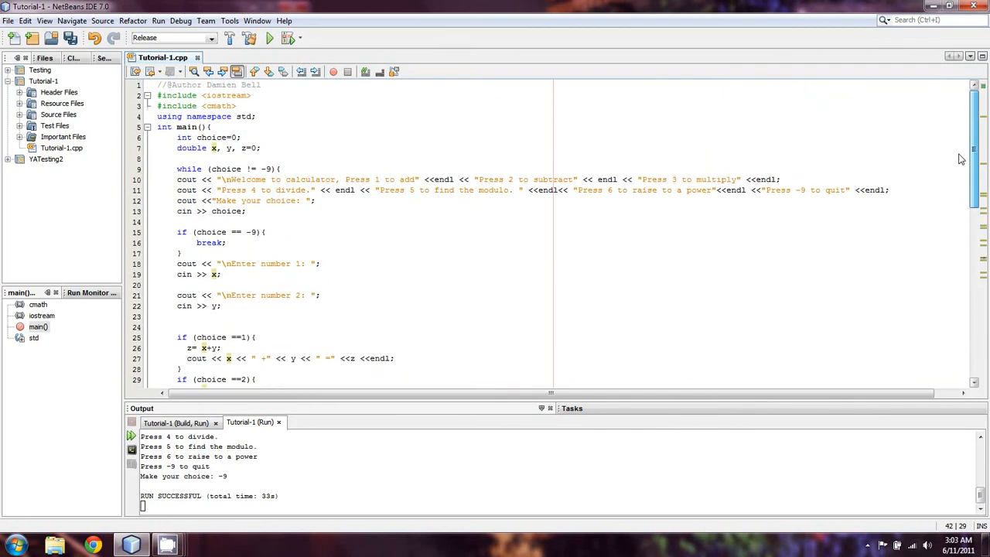
pyautogui.scroll(-3)
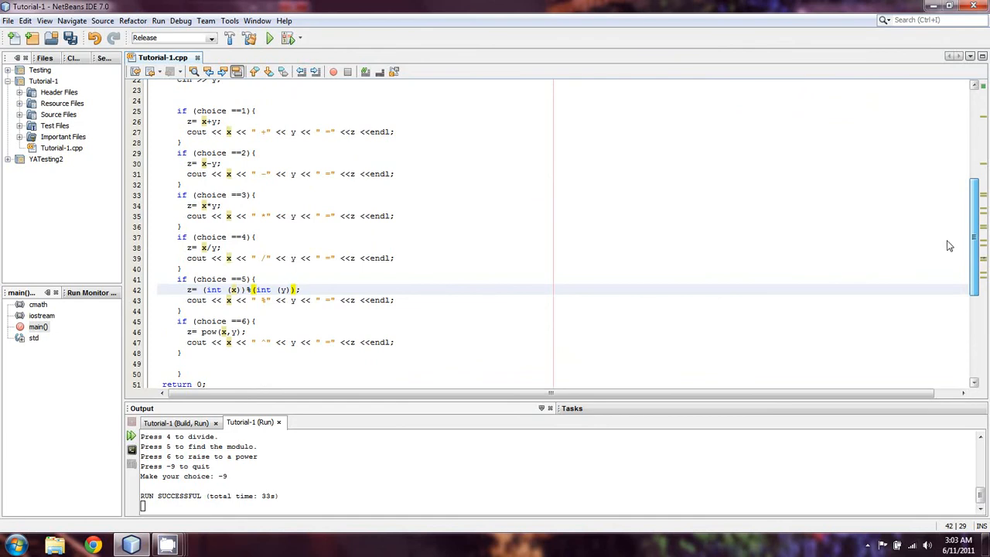
pyautogui.scroll(-3)
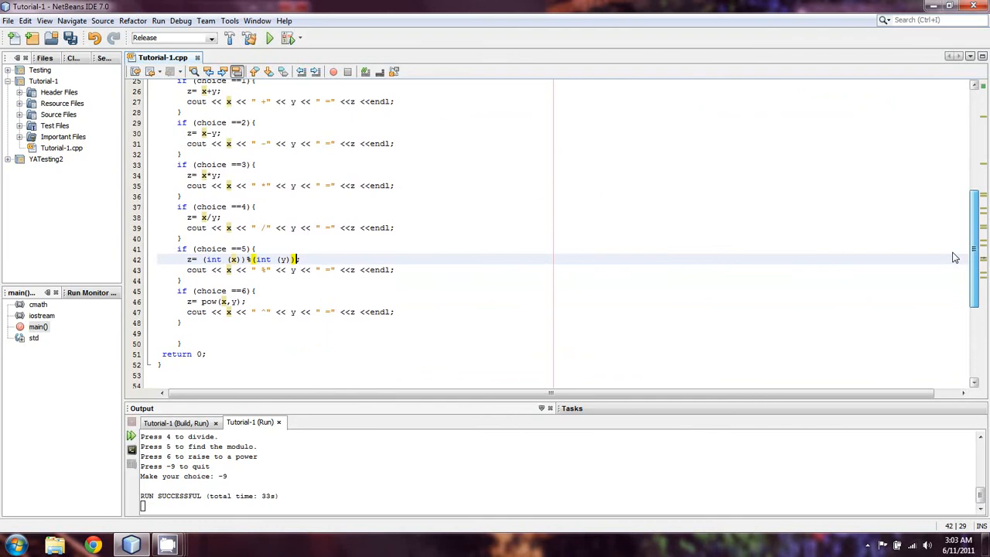
pyautogui.scroll(3)
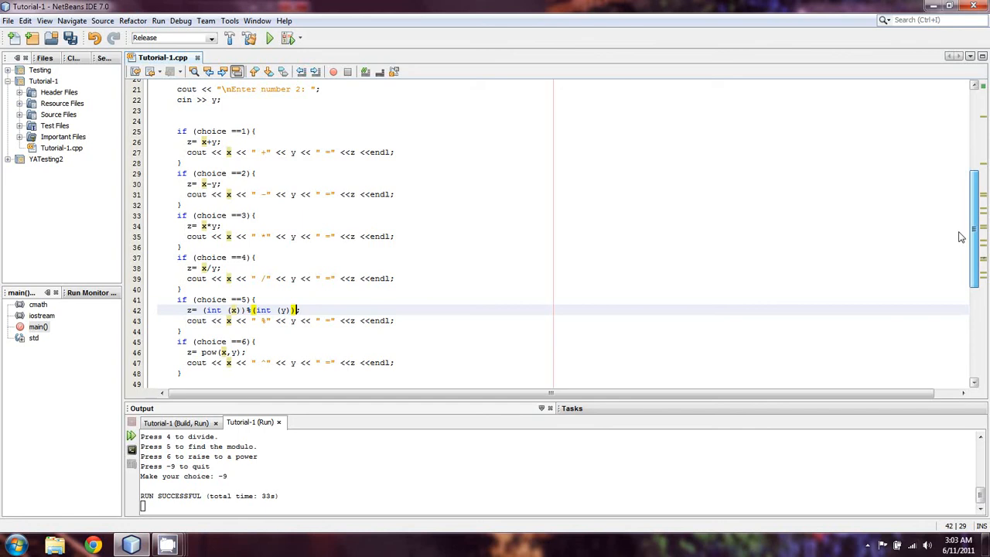
pyautogui.scroll(-3)
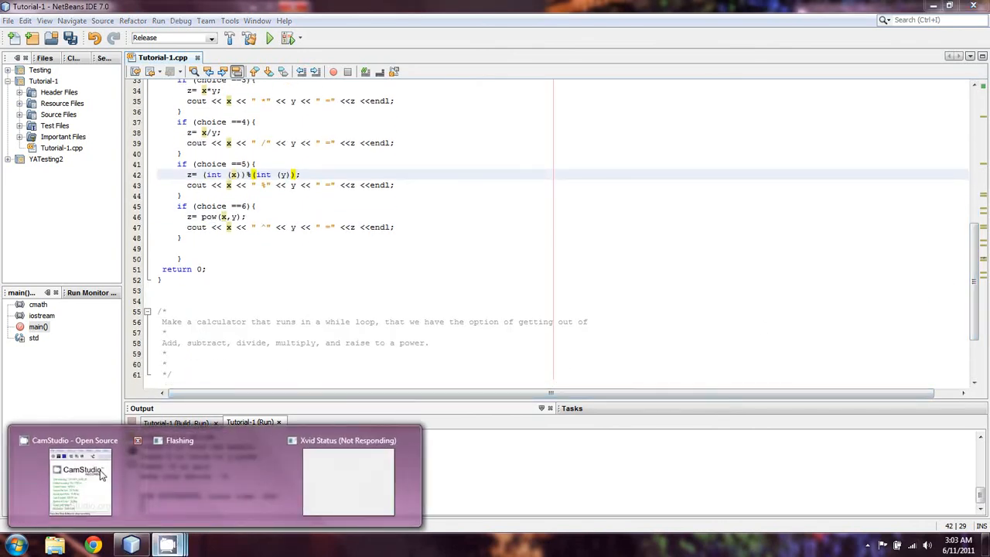
pyautogui.click(80, 480)
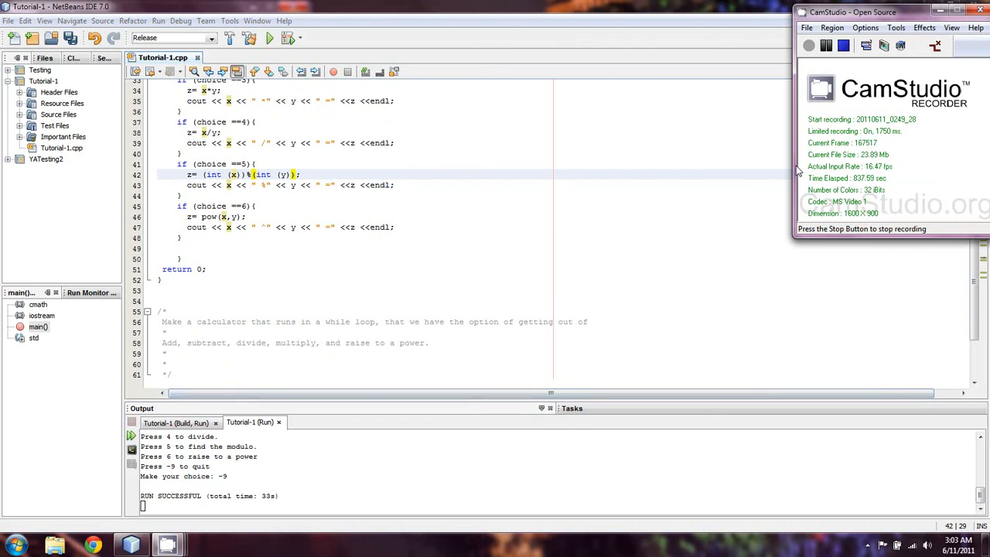